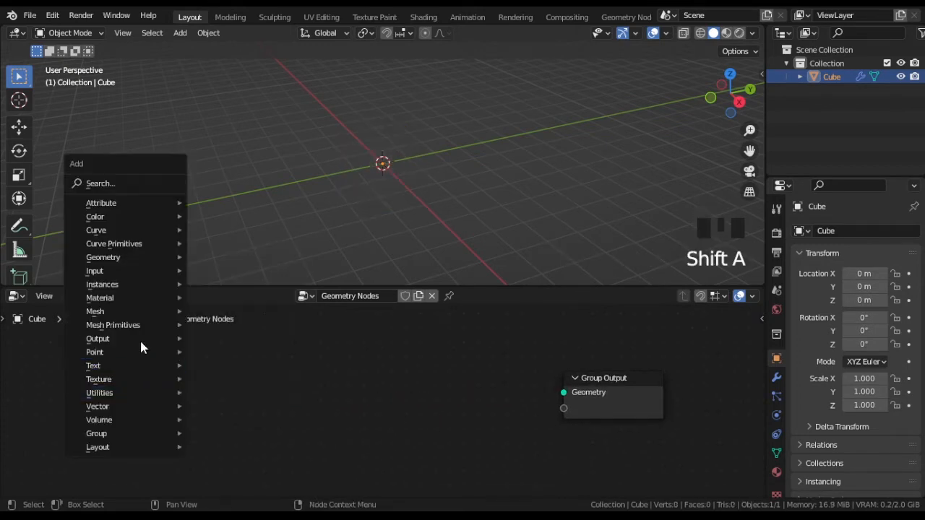
- Add a Mesh Line node to the geometry node tree and set its count to 100 points
{"action": "left_click", "coordinate": [112, 325]}
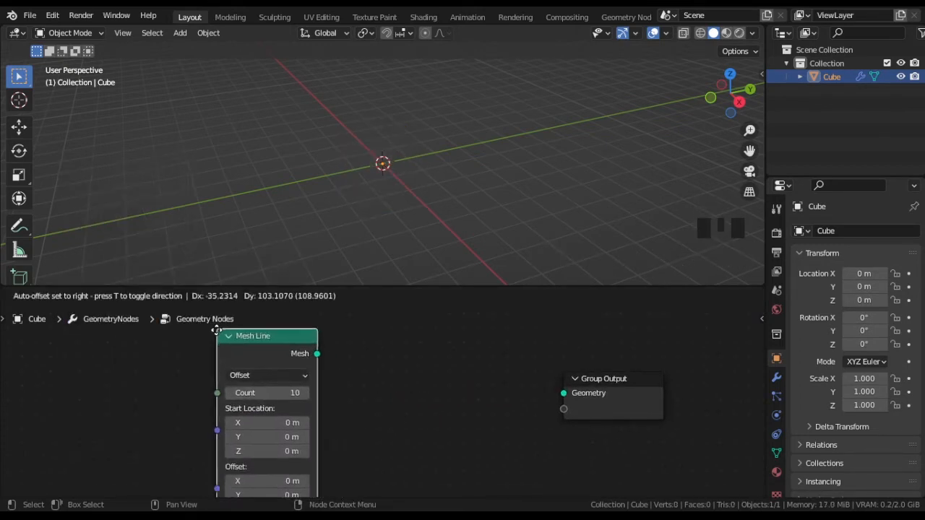
{"action": "left_click_drag", "start_coordinate": [315, 365], "coordinate": [562, 394]}
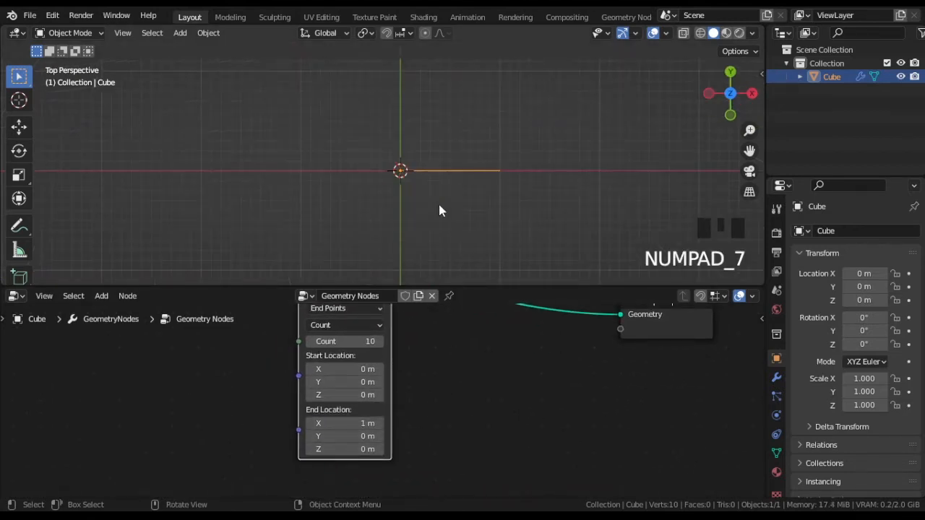
{"action": "scroll", "scroll_direction": "down", "scroll_amount": 3}
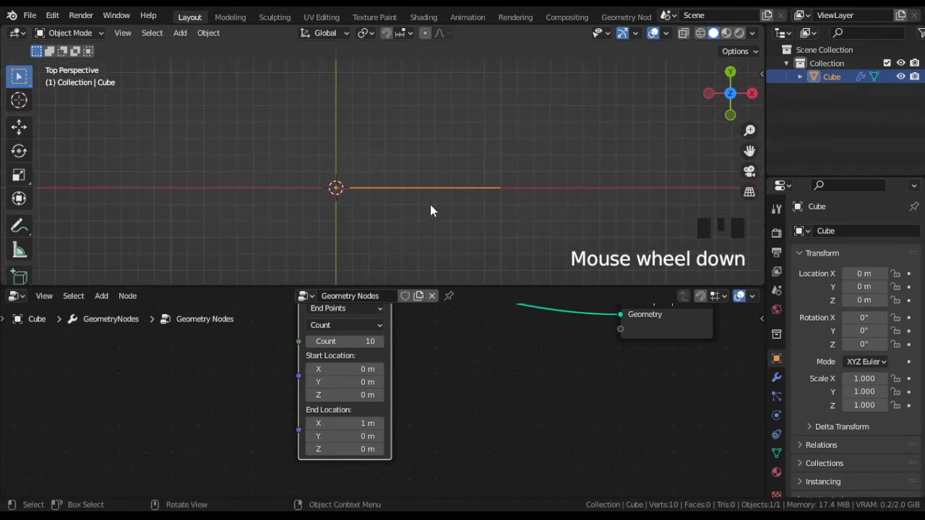
{"action": "double_click", "coordinate": [343, 341]}
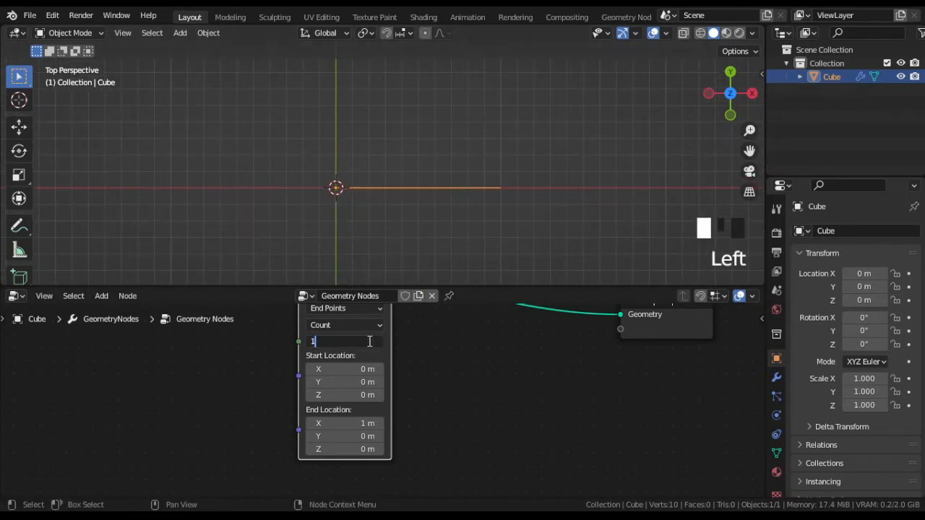
{"action": "type", "text": "100"}
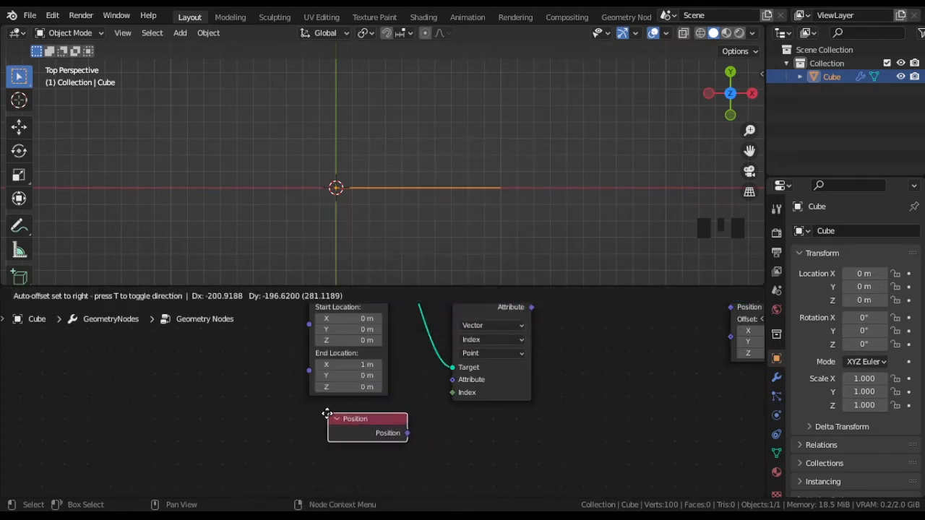
- Add Position, Separate XYZ and Combine XYZ nodes to carry the line's point positions
{"action": "left_click_drag", "start_coordinate": [387, 433], "coordinate": [452, 380]}
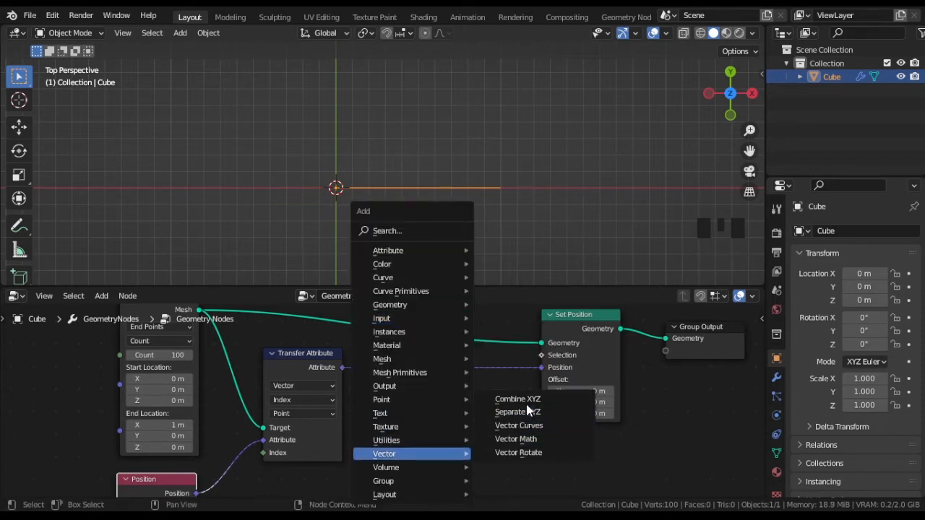
{"action": "left_click", "coordinate": [516, 412]}
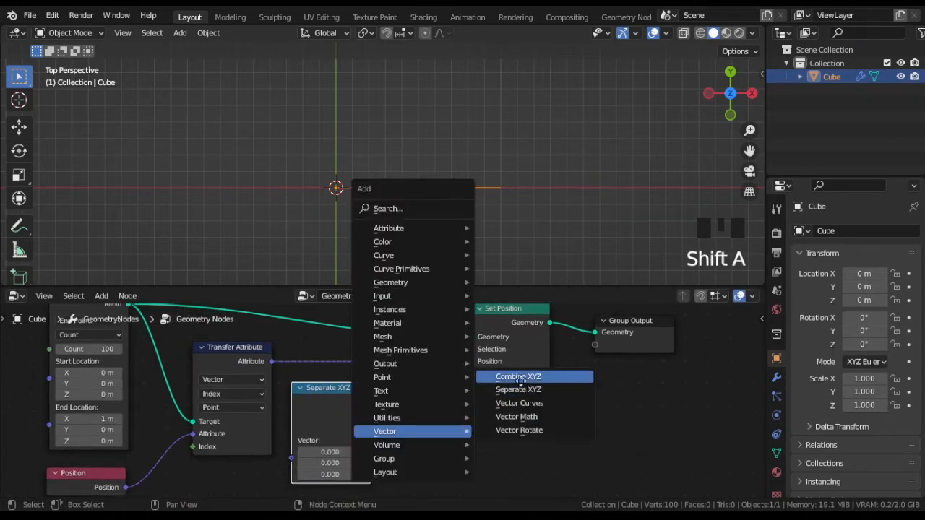
{"action": "left_click", "coordinate": [518, 377]}
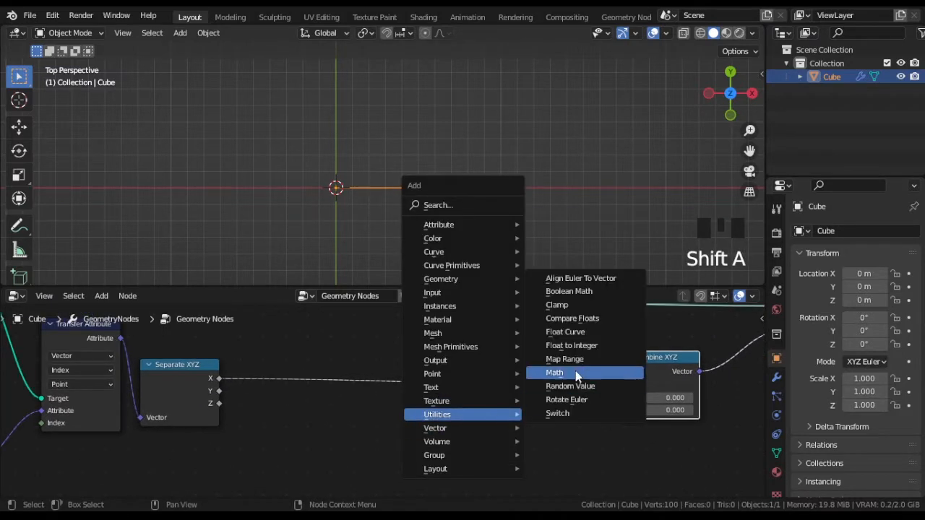
- Chain Divide, Logarithm (base 2.718) and Divide math nodes from X into Cosine and Sine
{"action": "left_click", "coordinate": [554, 372]}
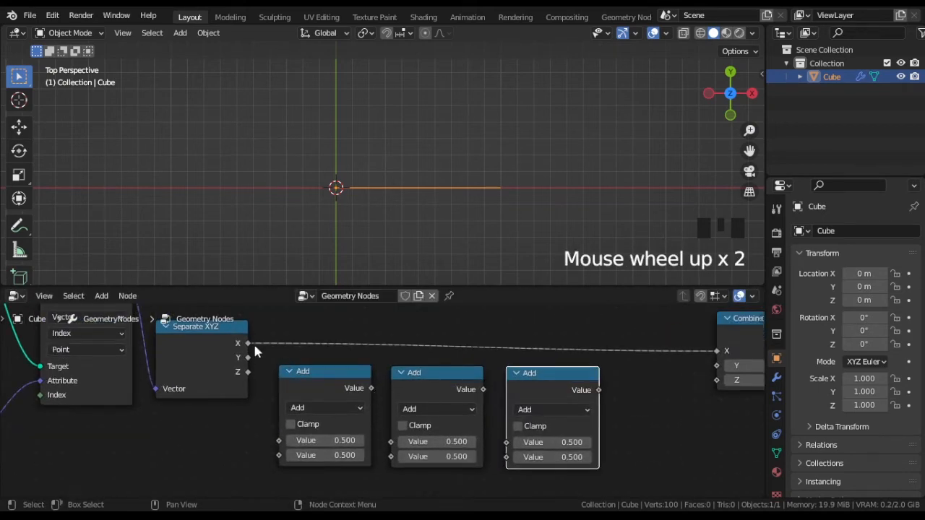
{"action": "left_click", "coordinate": [325, 408]}
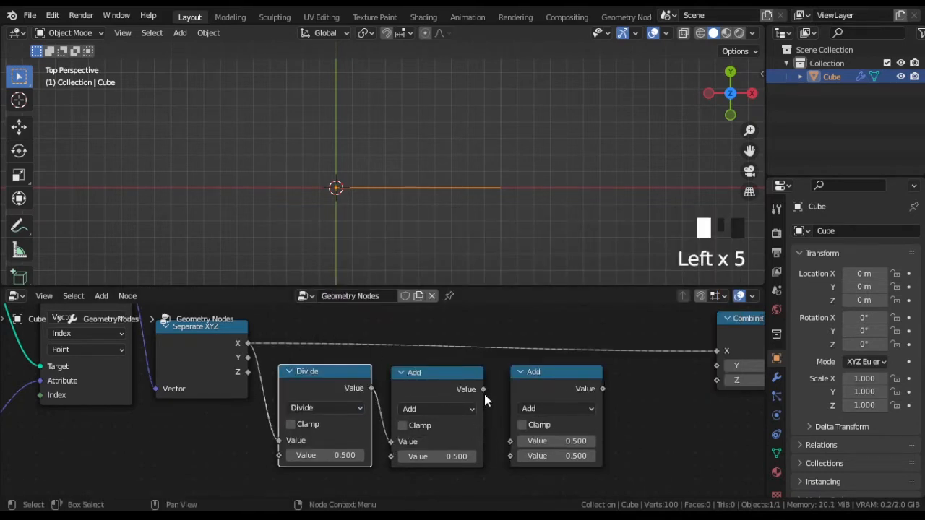
{"action": "left_click", "coordinate": [436, 409]}
{"action": "type", "text": "2.7"}
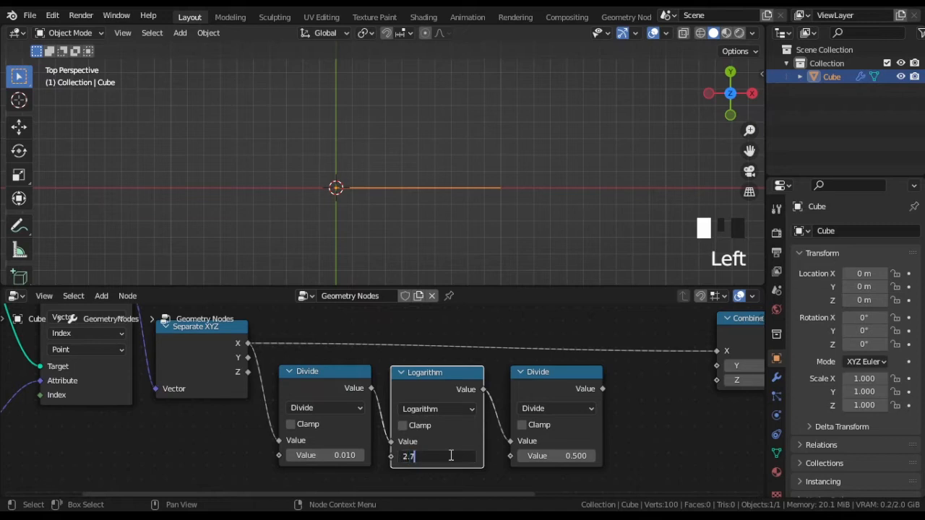
{"action": "type", "text": "18"}
{"action": "key", "text": "Return"}
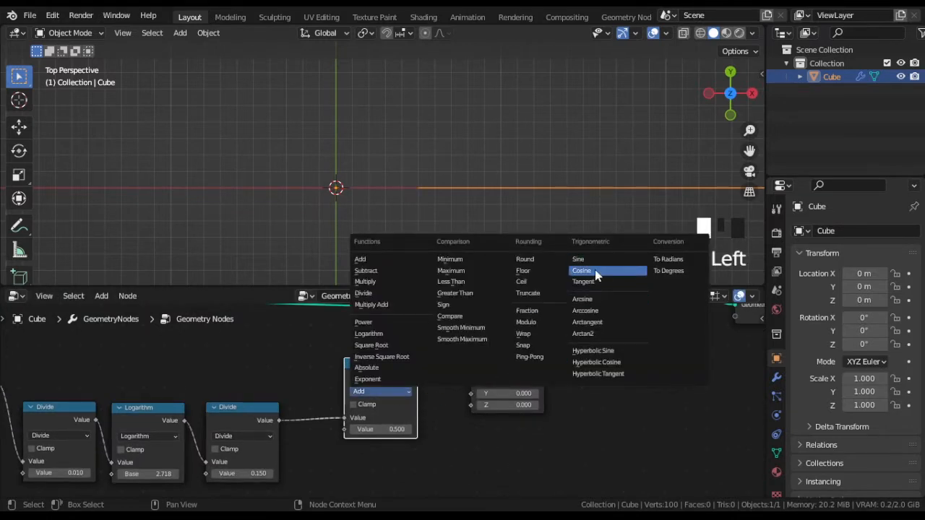
{"action": "left_click", "coordinate": [582, 271]}
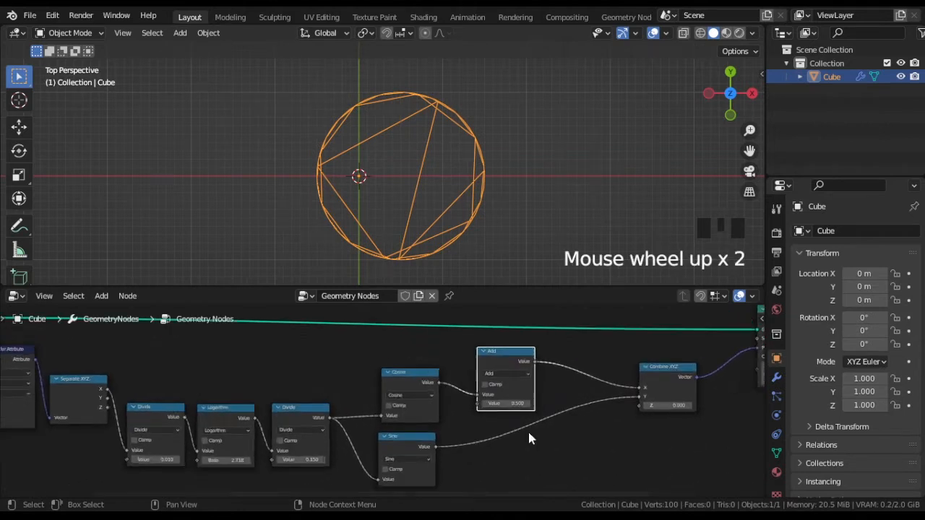
- Multiply the cosine and sine outputs by X and extend the Mesh Line end to 2 m
{"action": "left_click", "coordinate": [512, 372]}
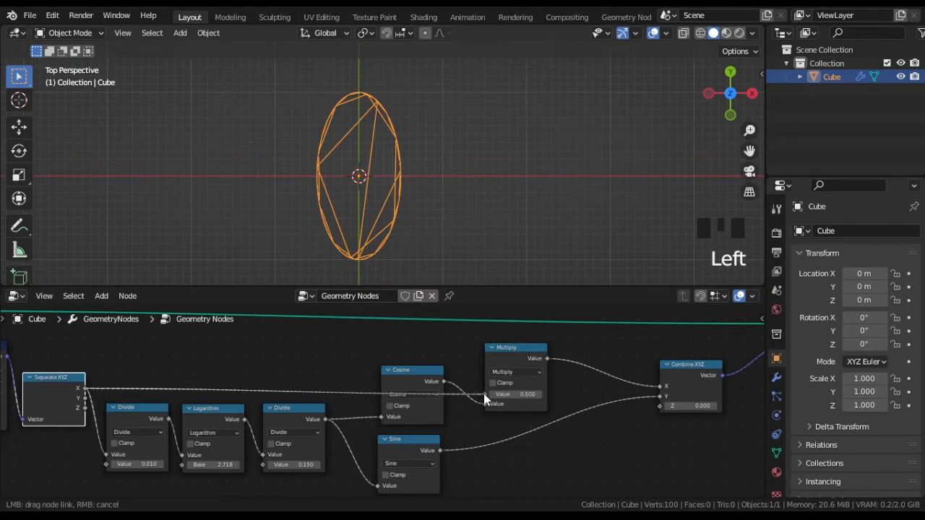
{"action": "left_click", "coordinate": [509, 349]}
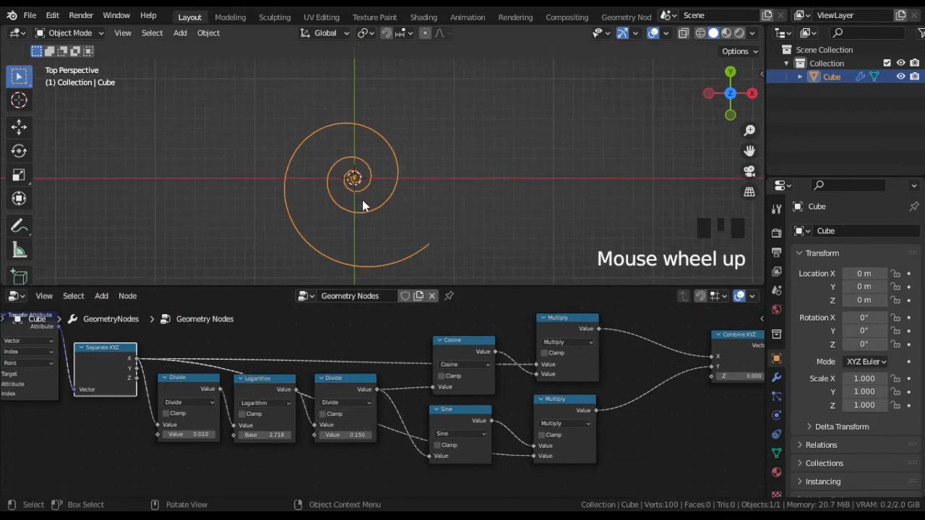
{"action": "scroll", "scroll_direction": "up", "scroll_amount": 3}
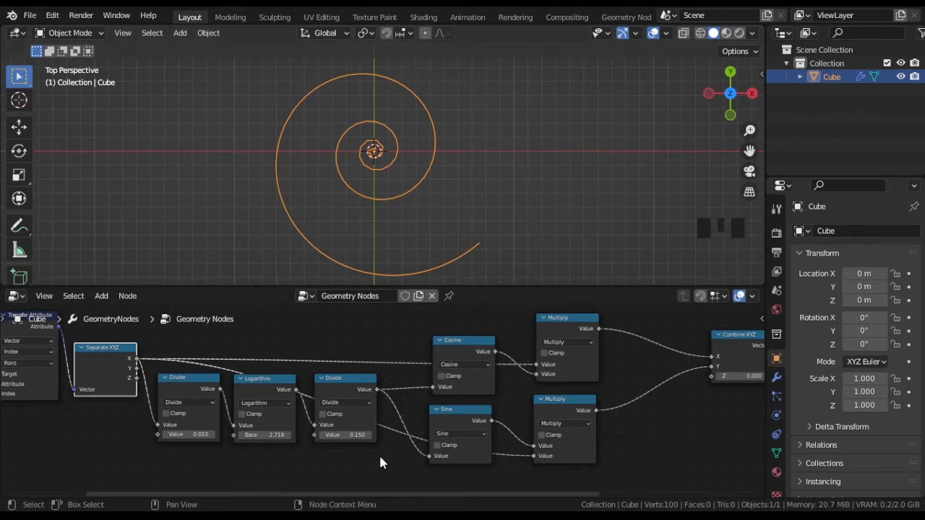
{"action": "left_click_drag", "start_coordinate": [376, 144], "coordinate": [462, 110]}
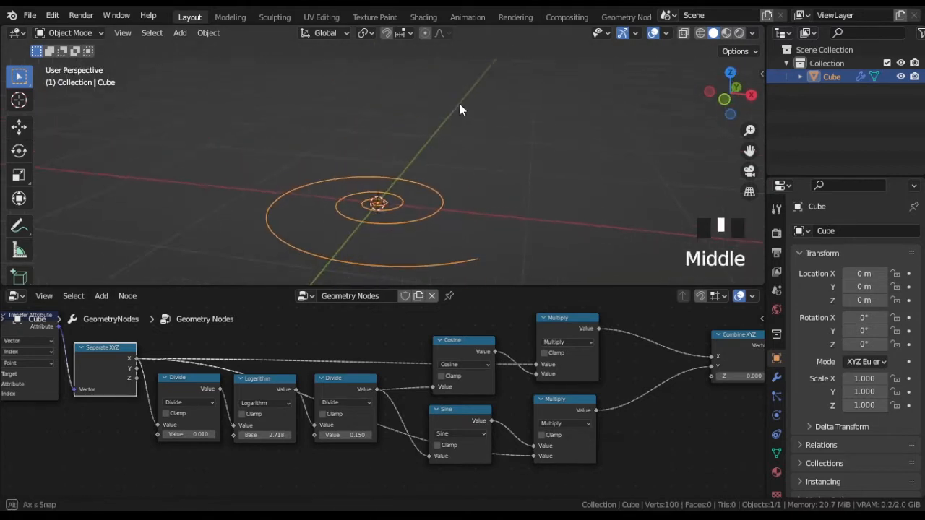
{"action": "left_click_drag", "start_coordinate": [462, 108], "coordinate": [510, 238]}
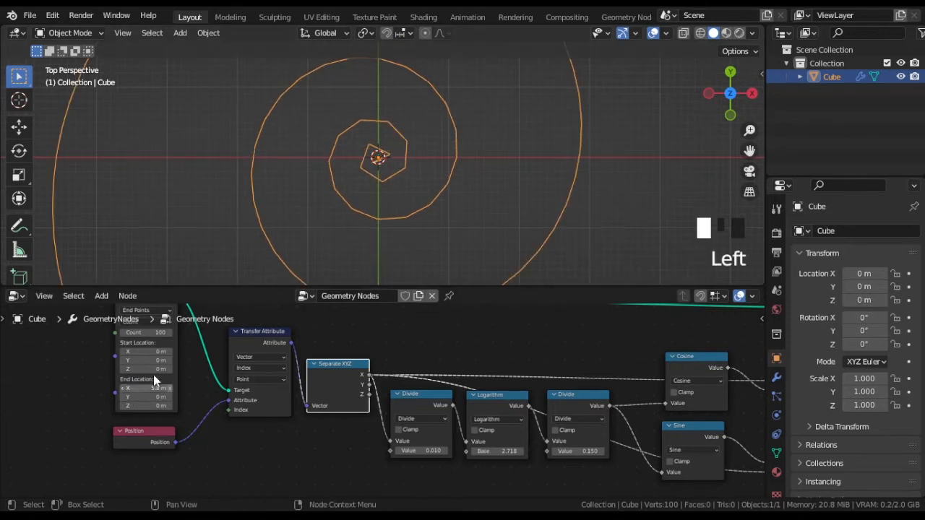
{"action": "left_click_drag", "start_coordinate": [145, 388], "coordinate": [162, 388]}
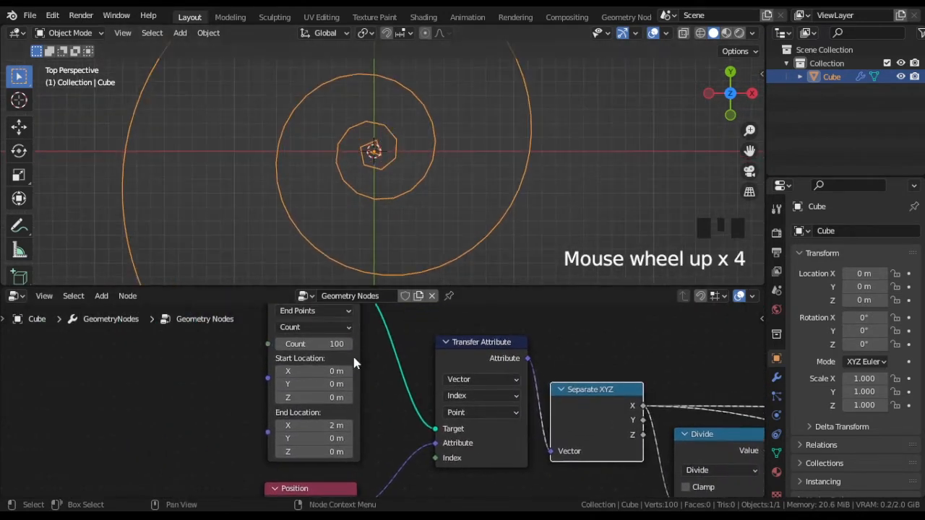
{"action": "left_click", "coordinate": [313, 344]}
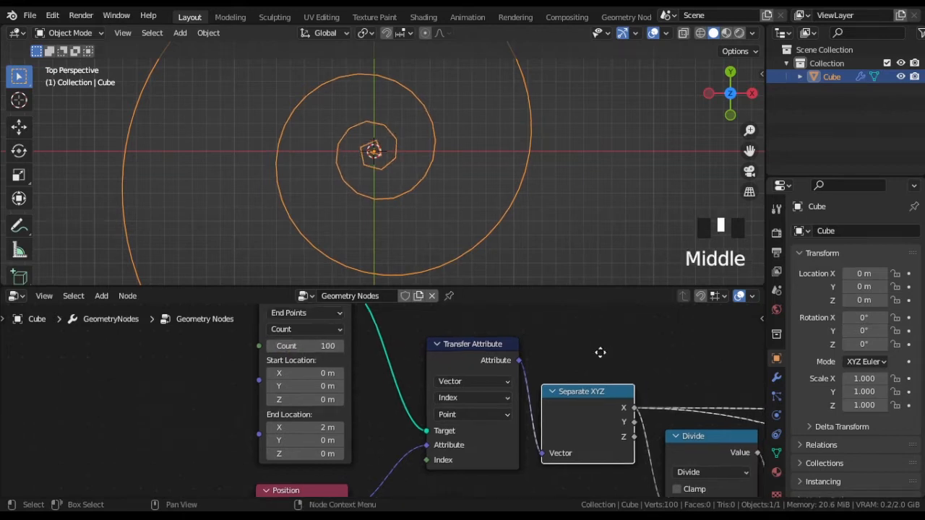
- Add a Subdivision Surface modifier to smooth the spiral
{"action": "left_click", "coordinate": [855, 230]}
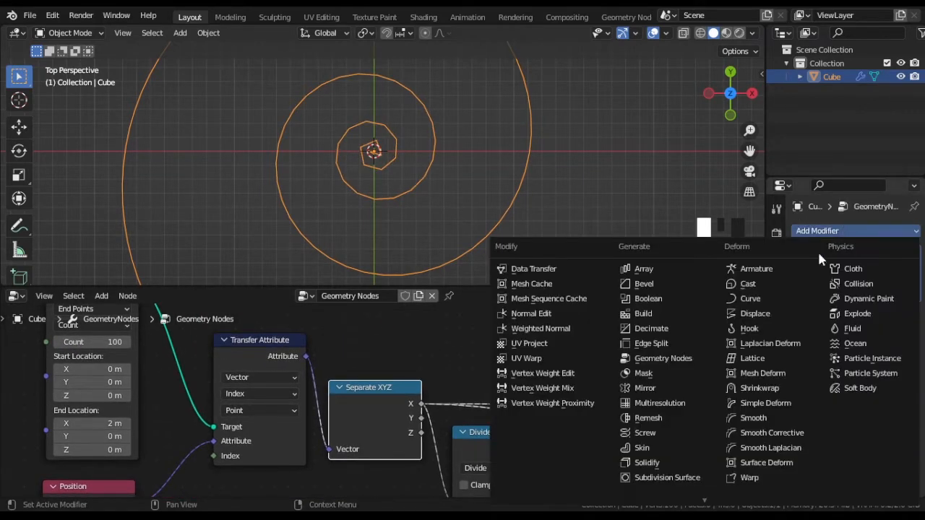
{"action": "left_click", "coordinate": [666, 478]}
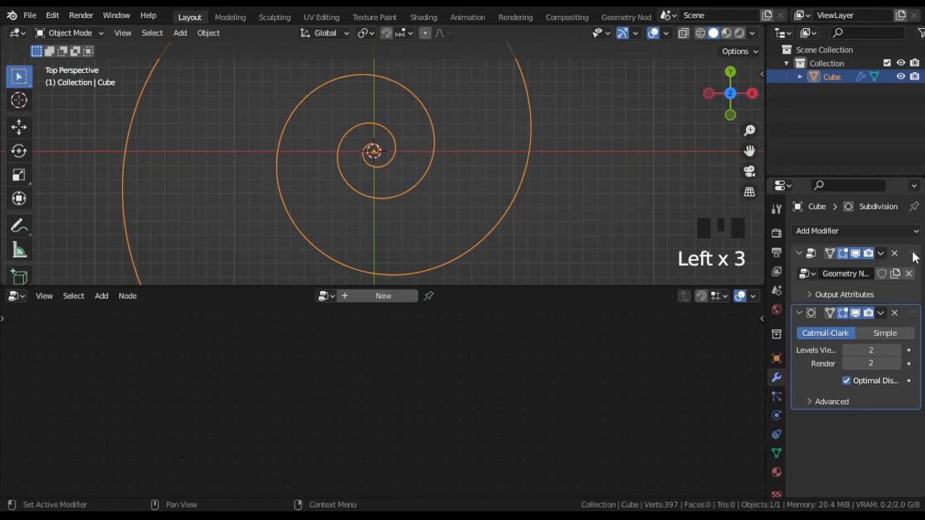
{"action": "key", "text": "KP_1"}
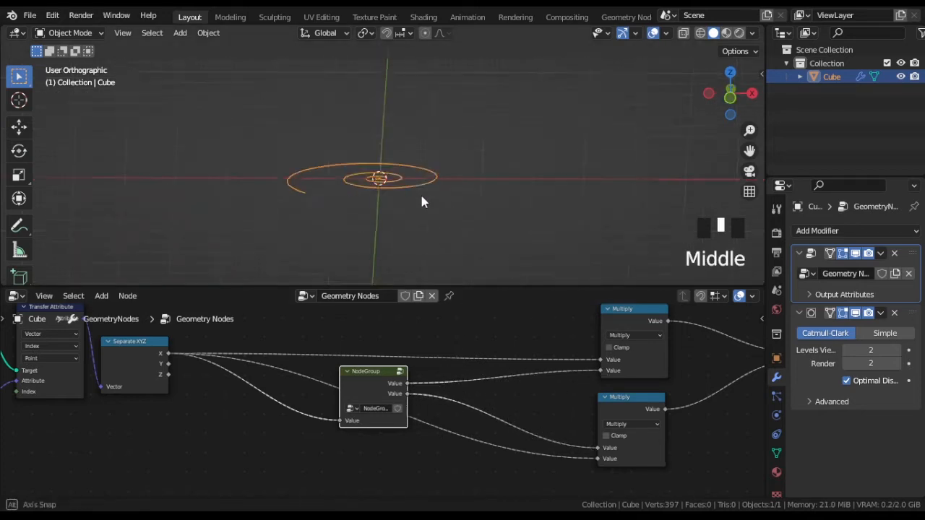
- Feed X through a 0.75 Multiply into Combine XYZ Z to lift the spiral into a cone
{"action": "key", "text": "KP_1"}
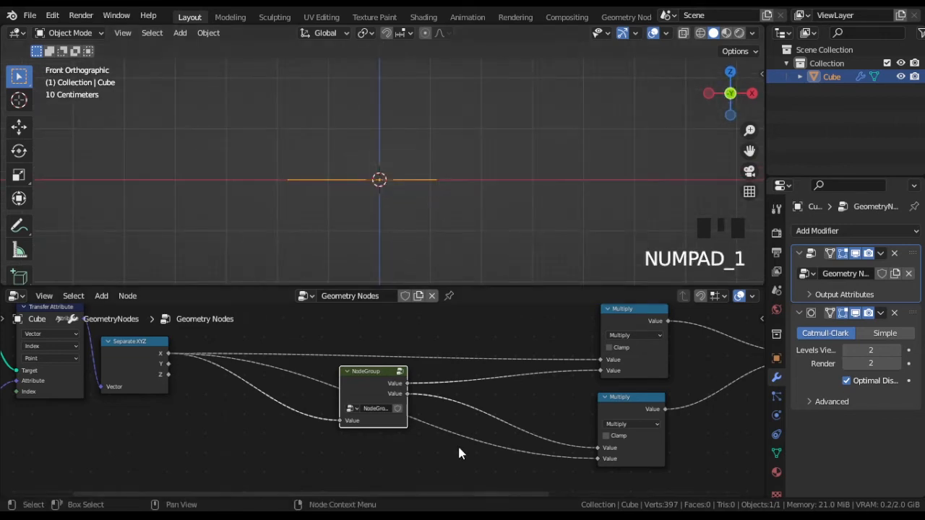
{"action": "scroll", "scroll_direction": "up", "scroll_amount": 3}
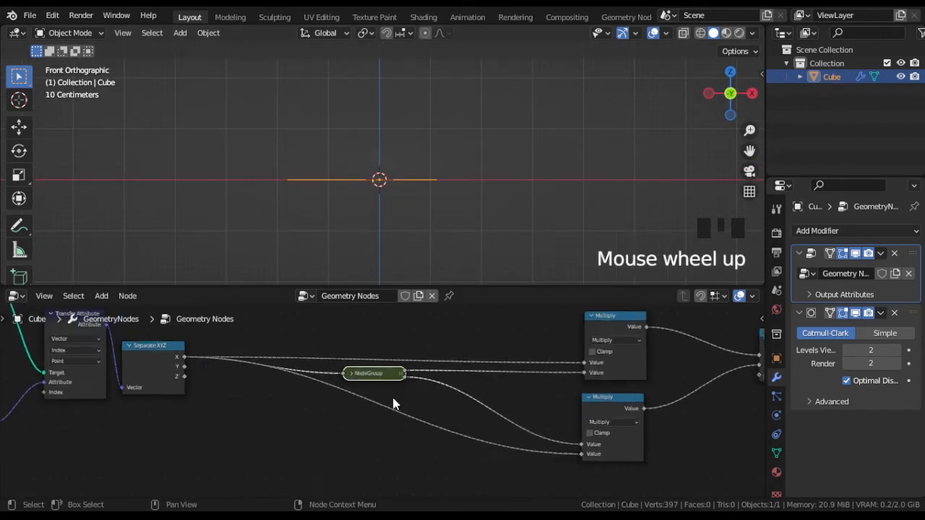
{"action": "scroll", "scroll_direction": "down", "scroll_amount": 3}
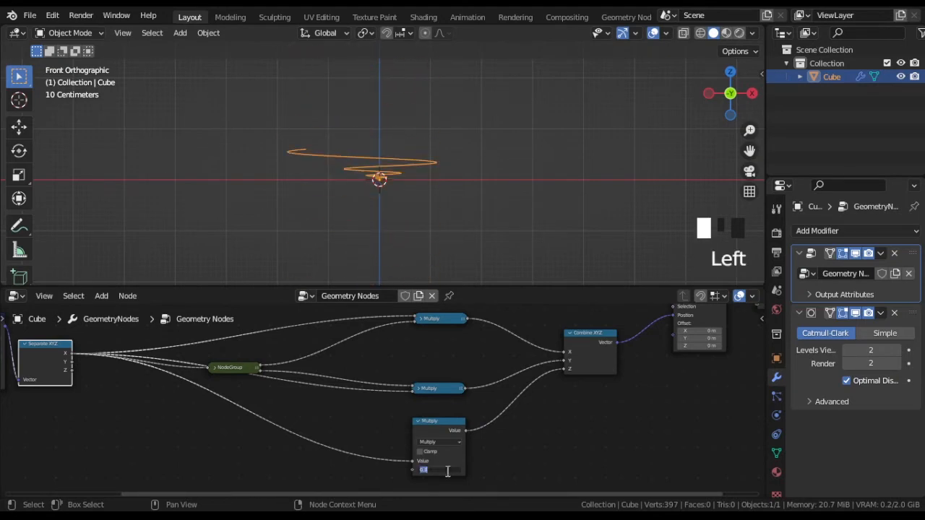
{"action": "type", "text": "0.75"}
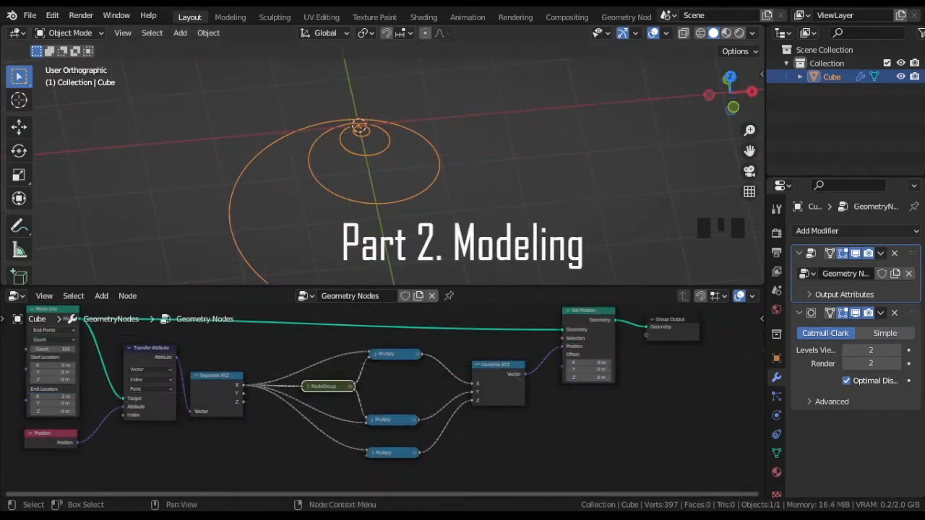
- Duplicate, scale and move spiral copies until seven nested spirals stack into a cone
{"action": "left_click", "coordinate": [883, 253]}
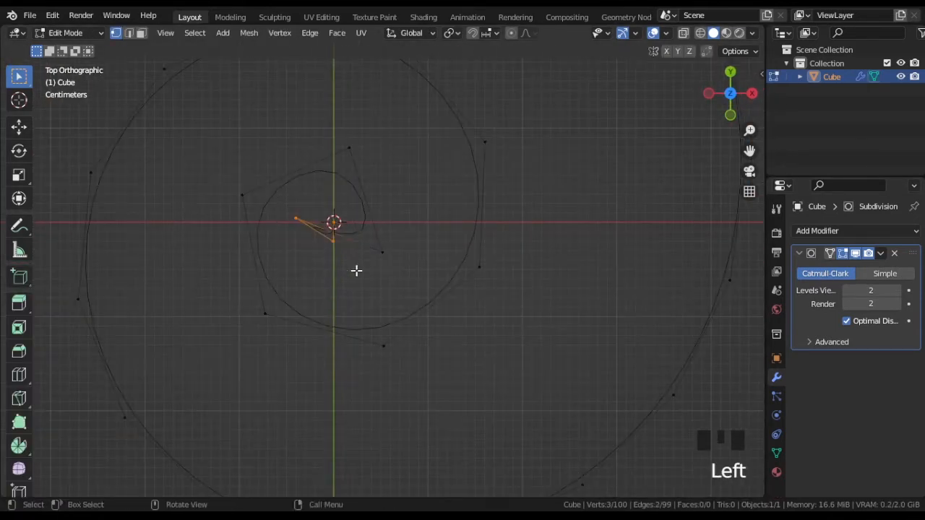
{"action": "key", "text": "Tab"}
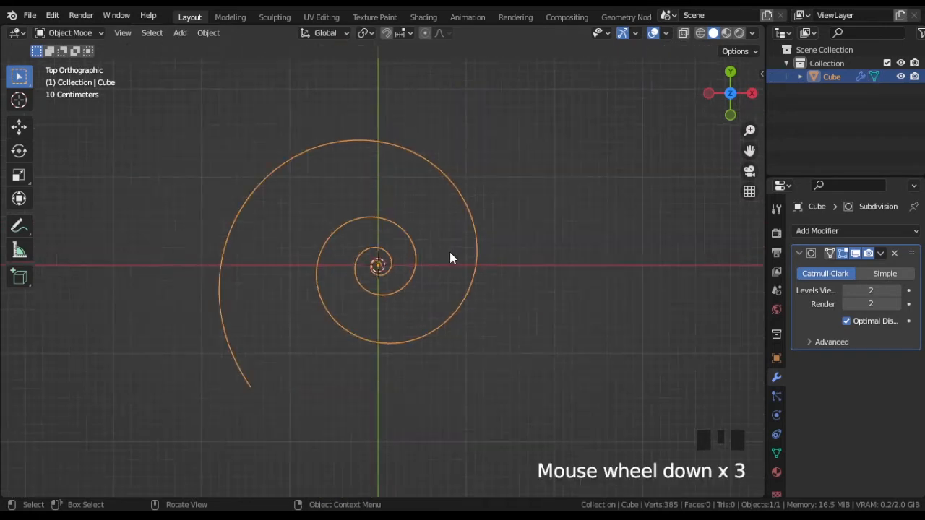
{"action": "key", "text": "KP_1"}
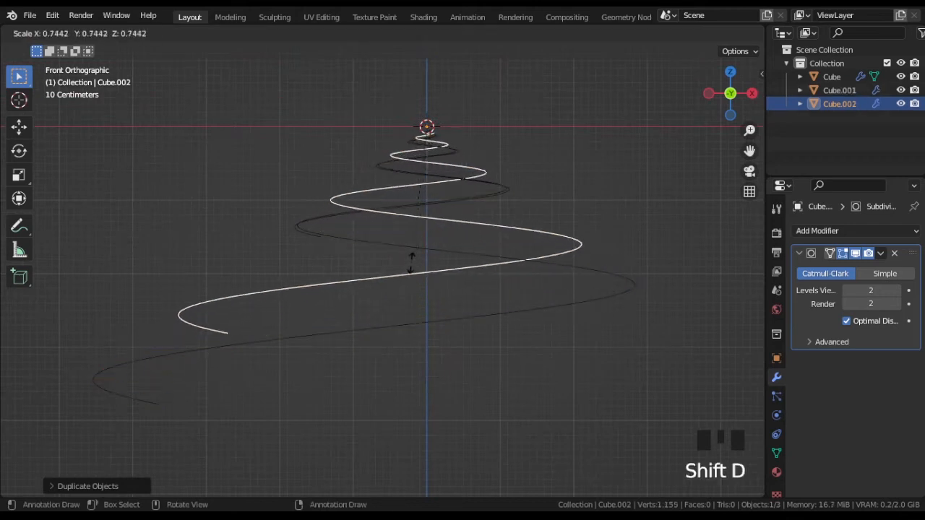
{"action": "key", "text": "s"}
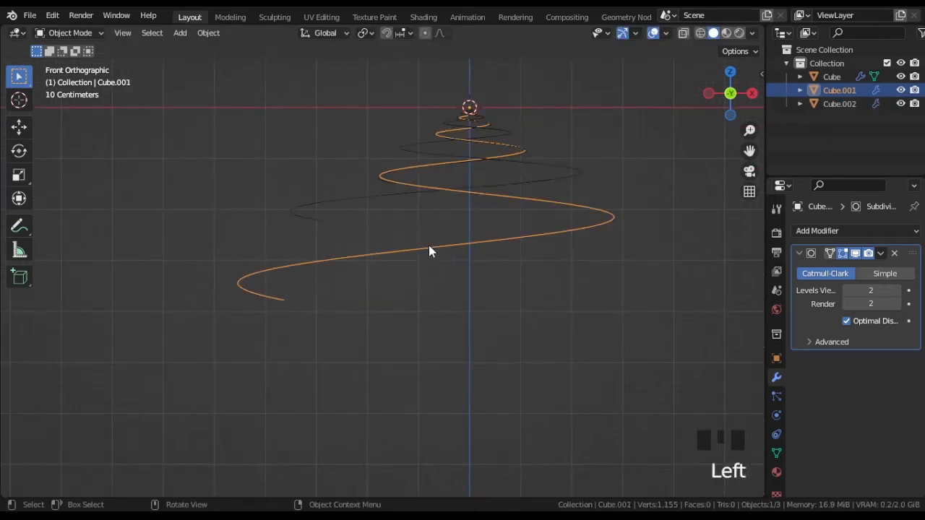
{"action": "key", "text": "shift+d"}
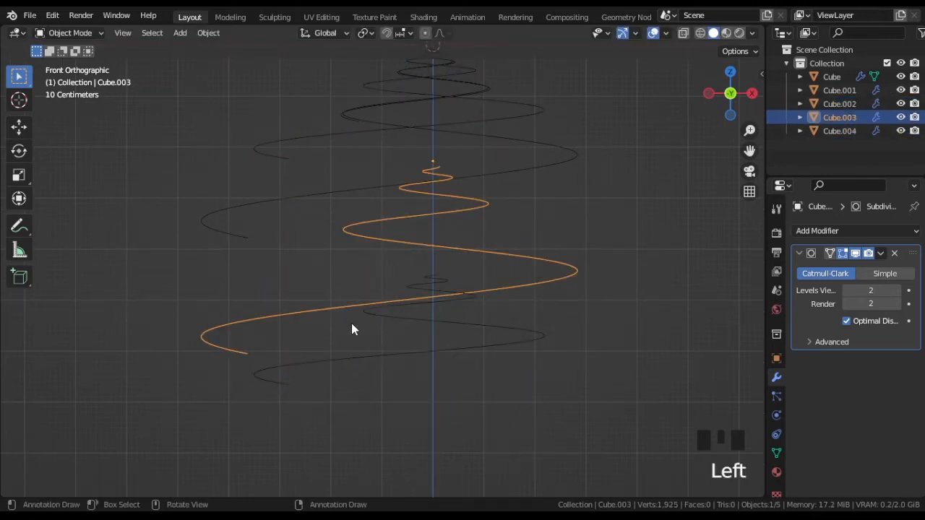
{"action": "key", "text": "g"}
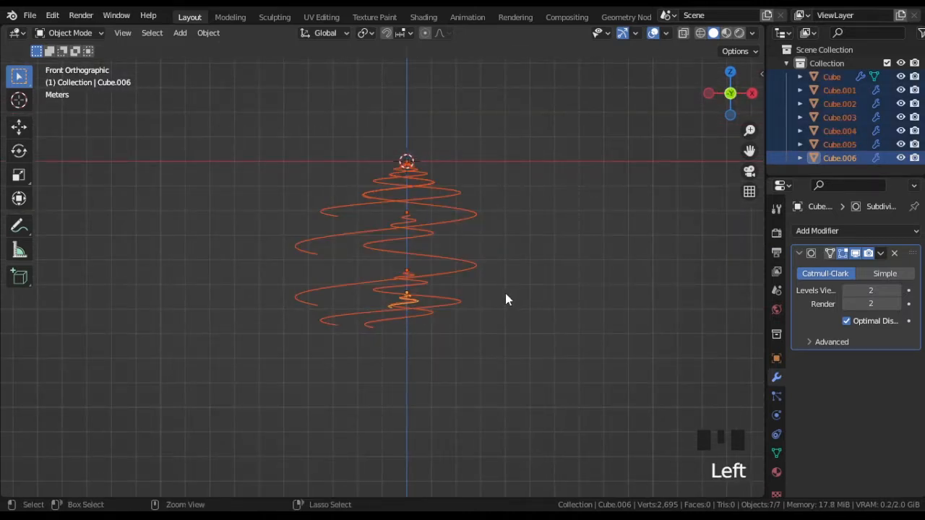
- Join the spirals into one mesh and remove two stray inner spiral fragments
{"action": "key", "text": "Tab"}
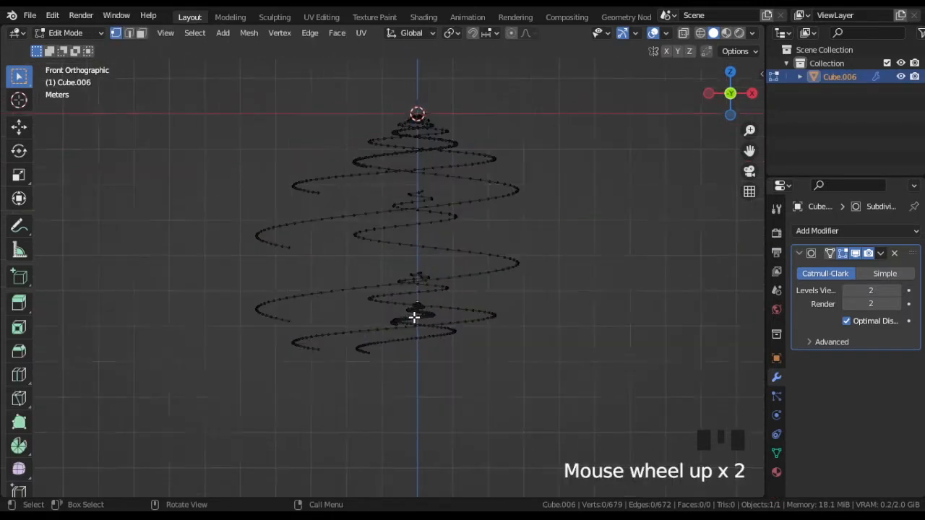
{"action": "scroll", "scroll_direction": "up", "scroll_amount": 3}
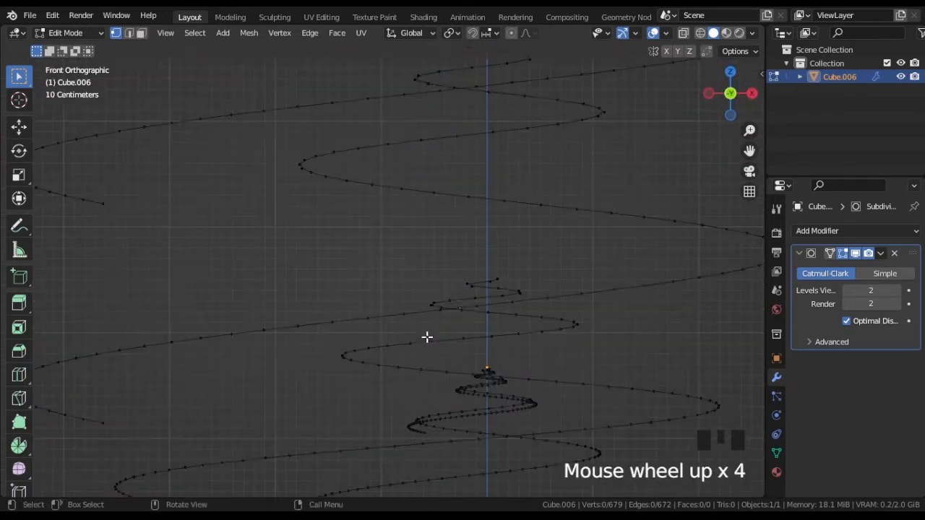
{"action": "left_click", "coordinate": [435, 333]}
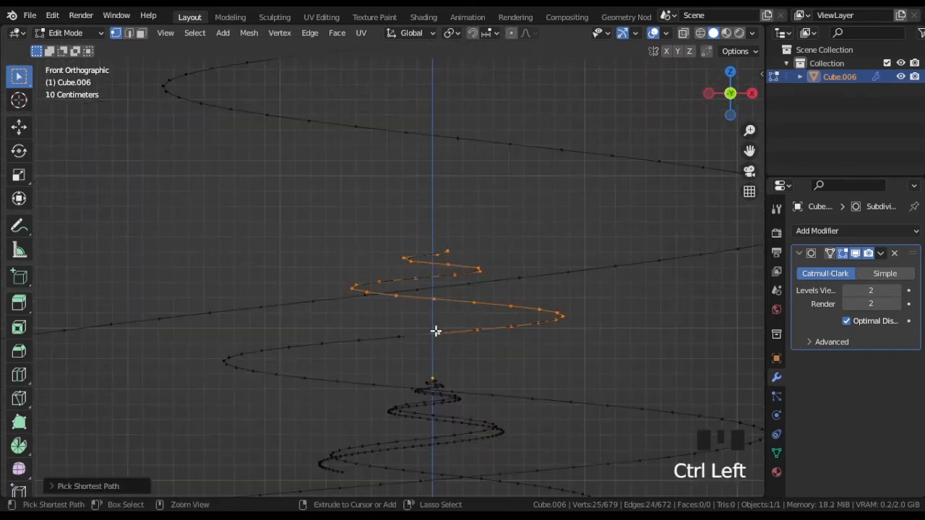
{"action": "scroll", "scroll_direction": "down", "scroll_amount": 3}
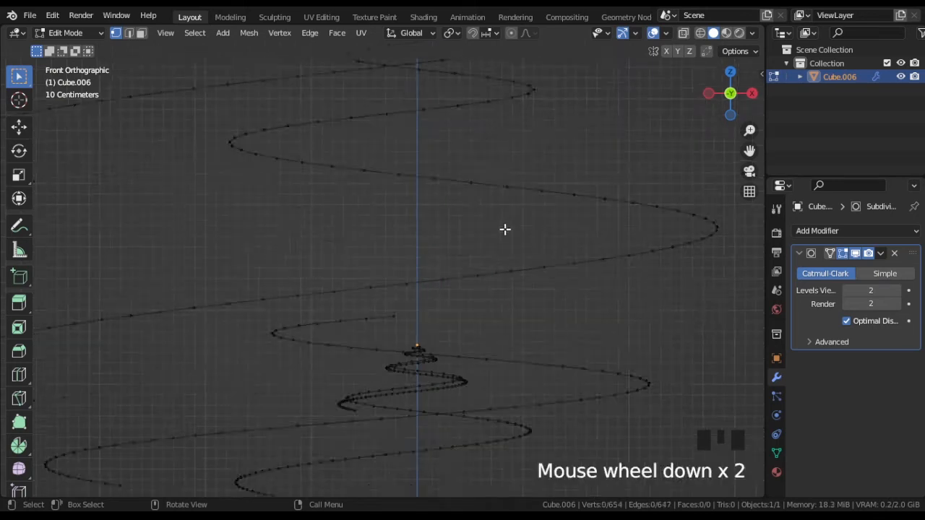
{"action": "left_click", "coordinate": [381, 275]}
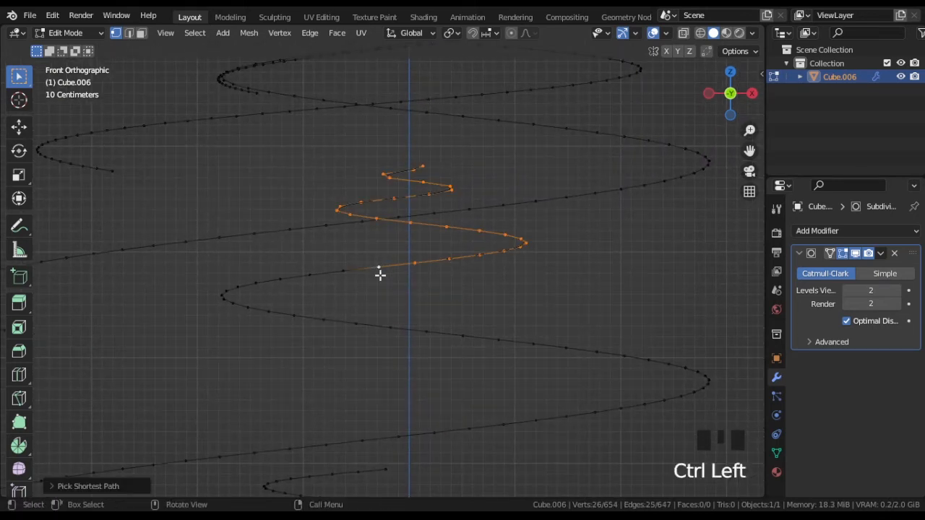
{"action": "scroll", "scroll_direction": "down", "scroll_amount": 3}
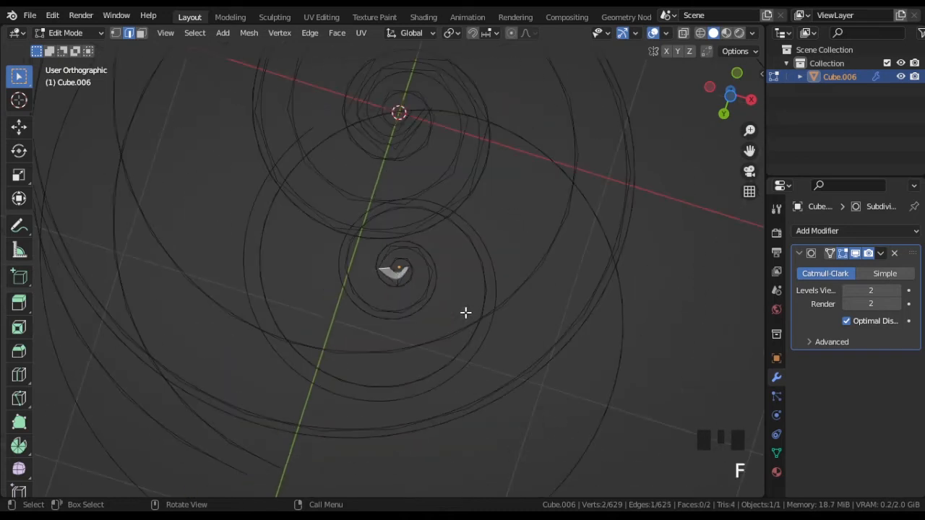
- Fill faces between the spiral rings, previewing the smoothed shell in Object Mode
{"action": "key", "text": "f"}
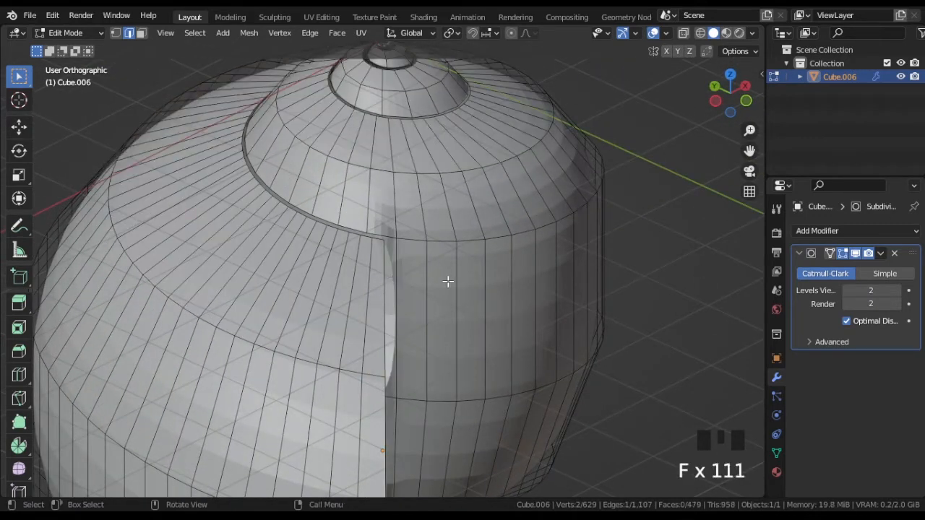
{"action": "left_click_drag", "start_coordinate": [448, 282], "coordinate": [374, 336]}
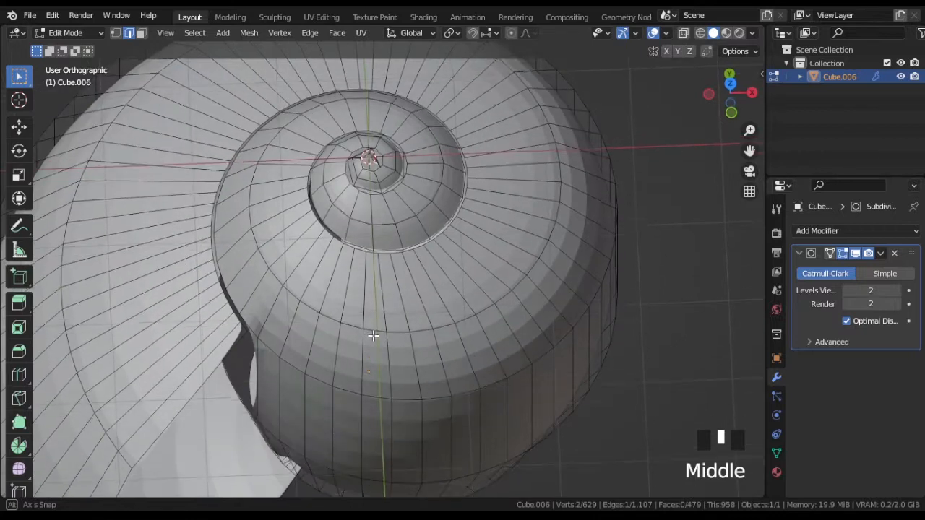
{"action": "key", "text": "Tab"}
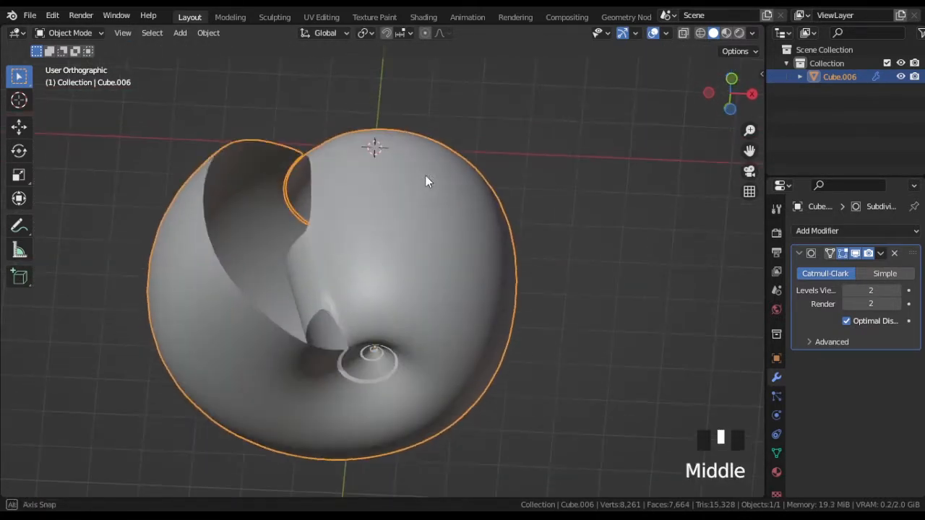
{"action": "left_click_drag", "start_coordinate": [426, 181], "coordinate": [401, 304]}
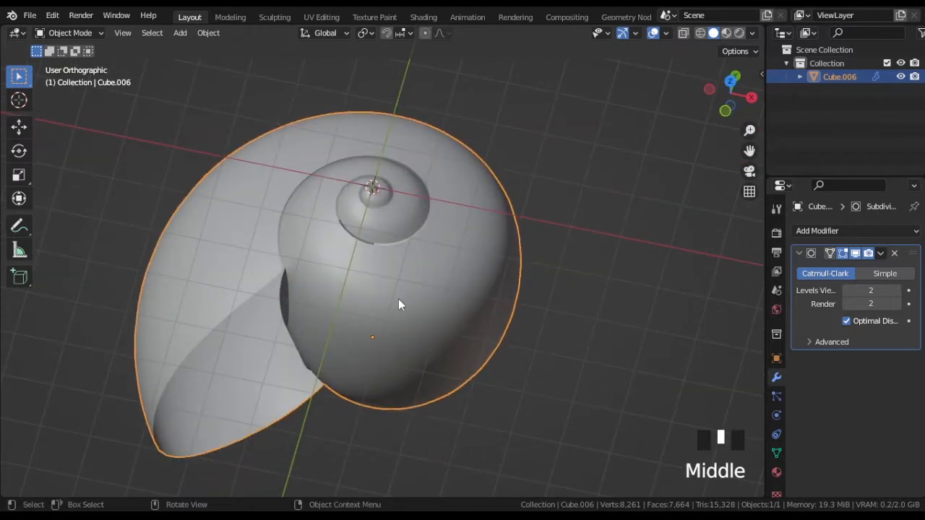
{"action": "key", "text": "Tab"}
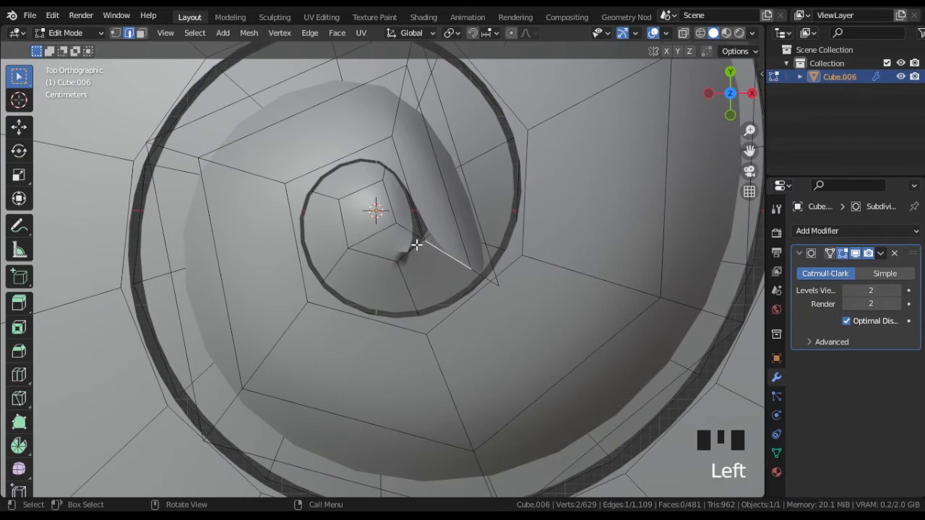
{"action": "scroll", "scroll_direction": "down", "scroll_amount": 3}
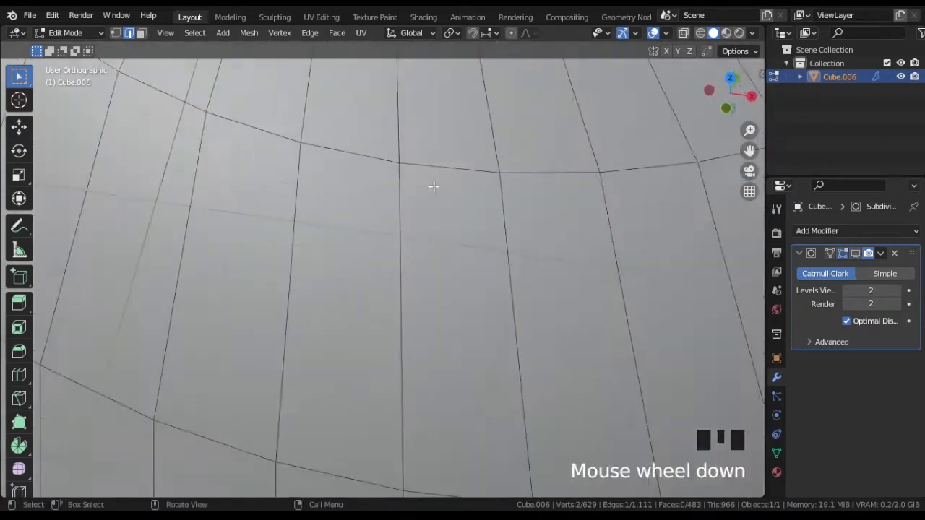
{"action": "scroll", "scroll_direction": "down", "scroll_amount": 3}
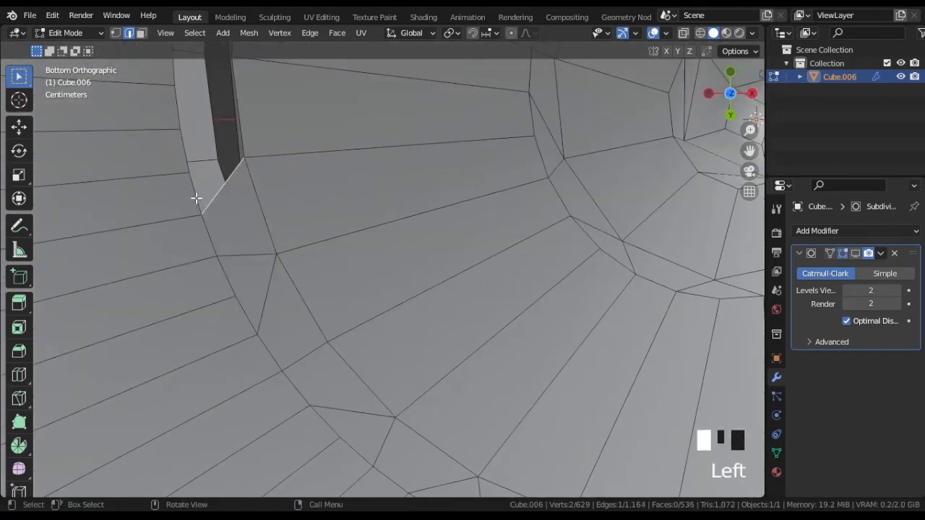
{"action": "scroll", "scroll_direction": "down", "scroll_amount": 3}
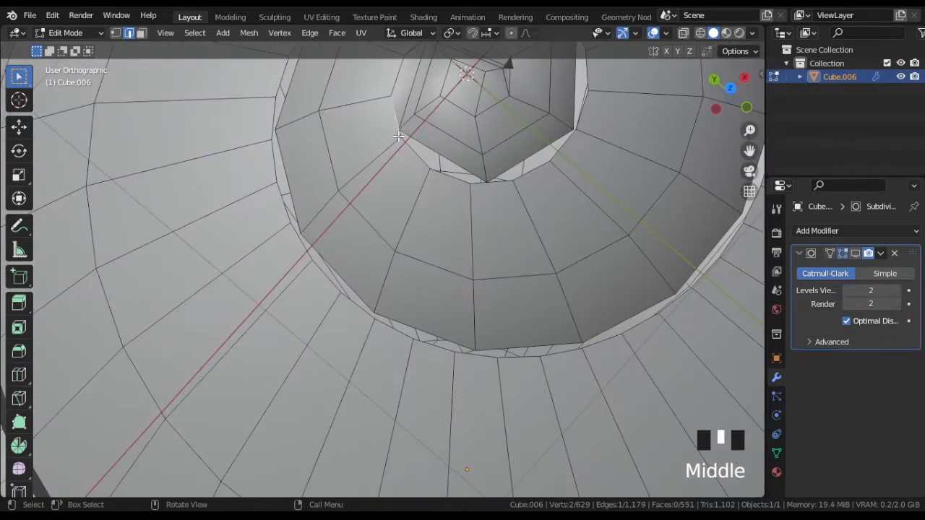
{"action": "scroll", "scroll_direction": "down", "scroll_amount": 3}
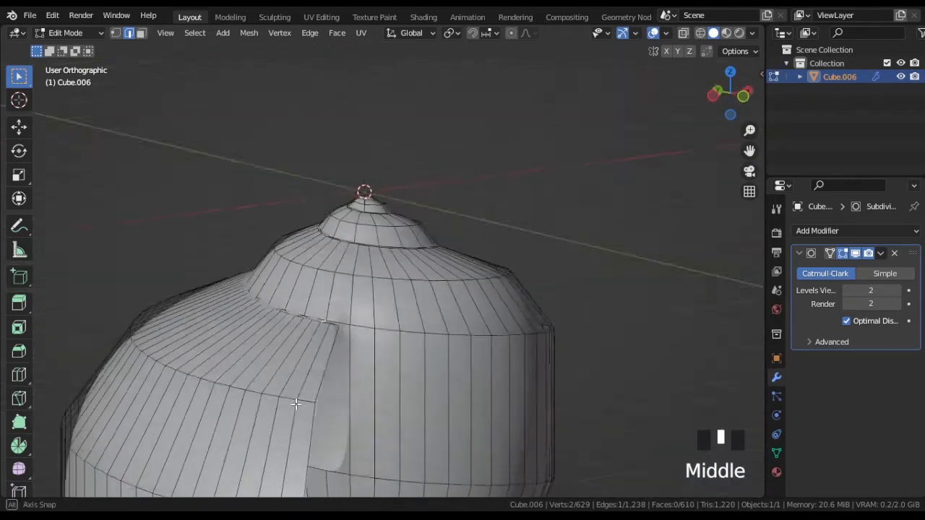
{"action": "scroll", "scroll_direction": "down", "scroll_amount": 3}
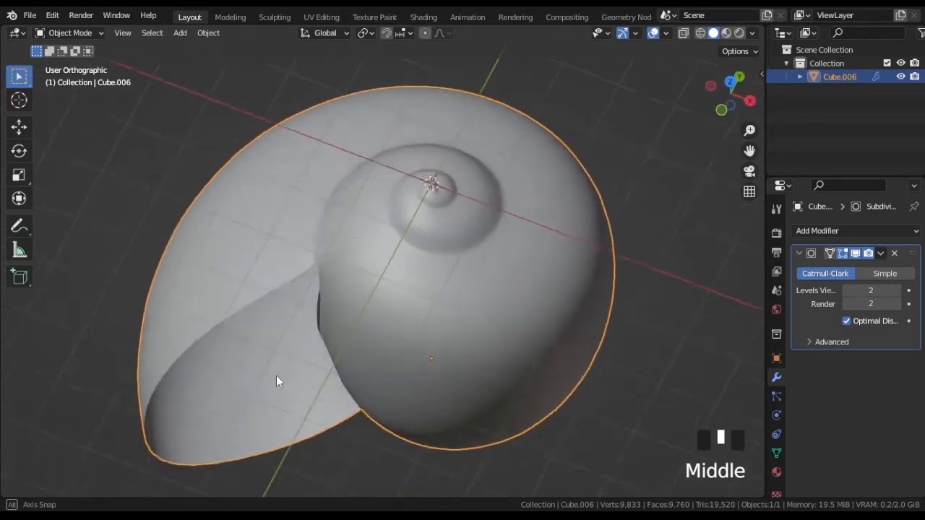
- Fill faces between the inner rings at the shell's base and check the smoothed result
{"action": "key", "text": "Tab"}
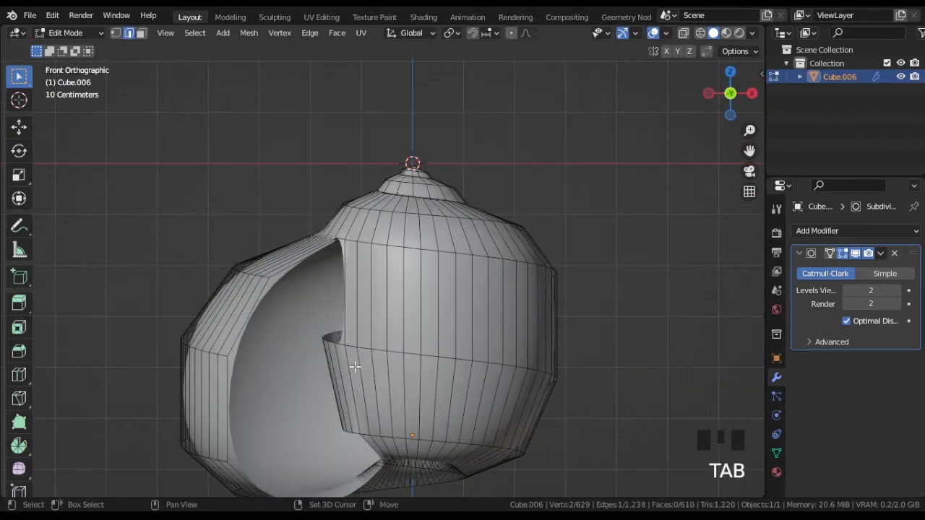
{"action": "left_click_drag", "start_coordinate": [354, 366], "coordinate": [456, 334]}
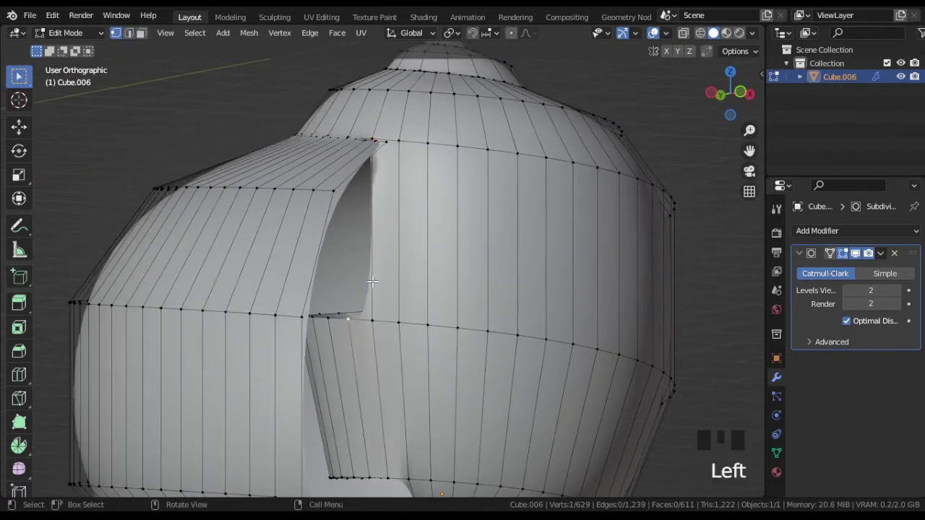
{"action": "left_click_drag", "start_coordinate": [372, 282], "coordinate": [409, 204]}
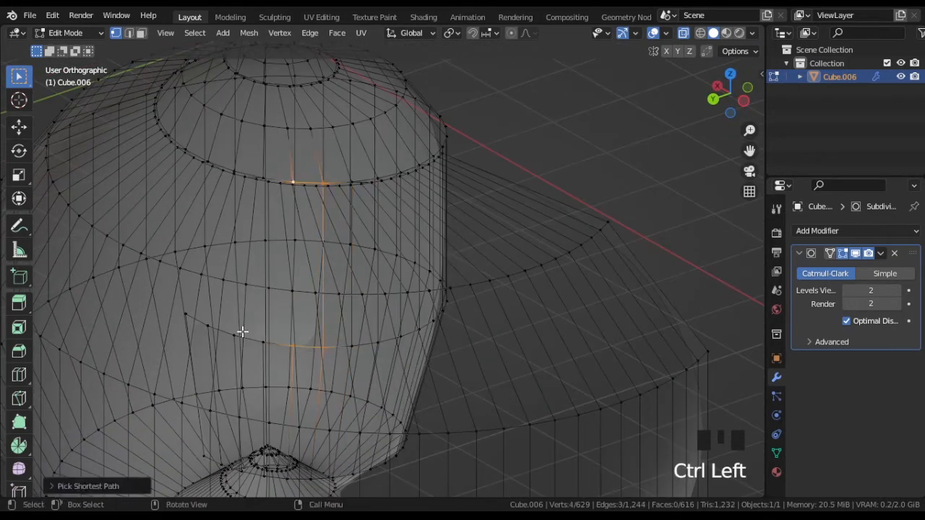
{"action": "left_click_drag", "start_coordinate": [243, 331], "coordinate": [269, 348]}
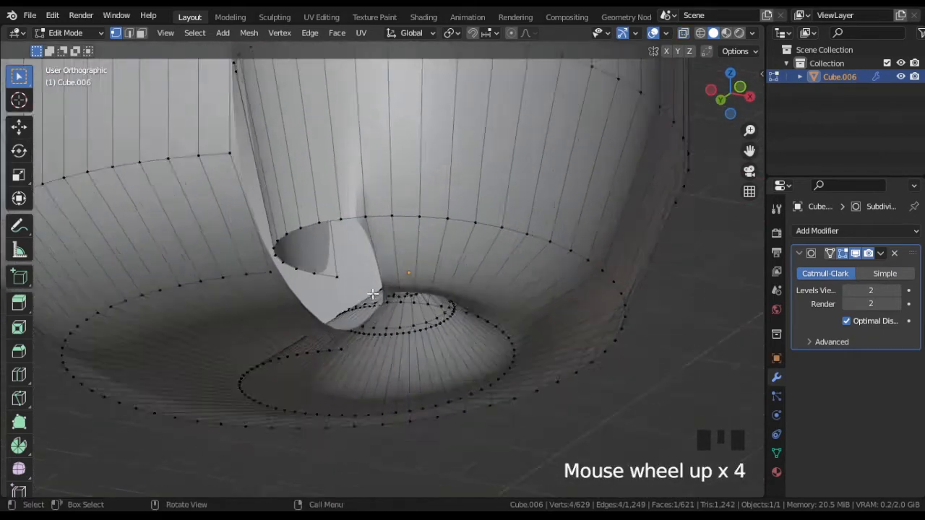
{"action": "key", "text": "KP_3"}
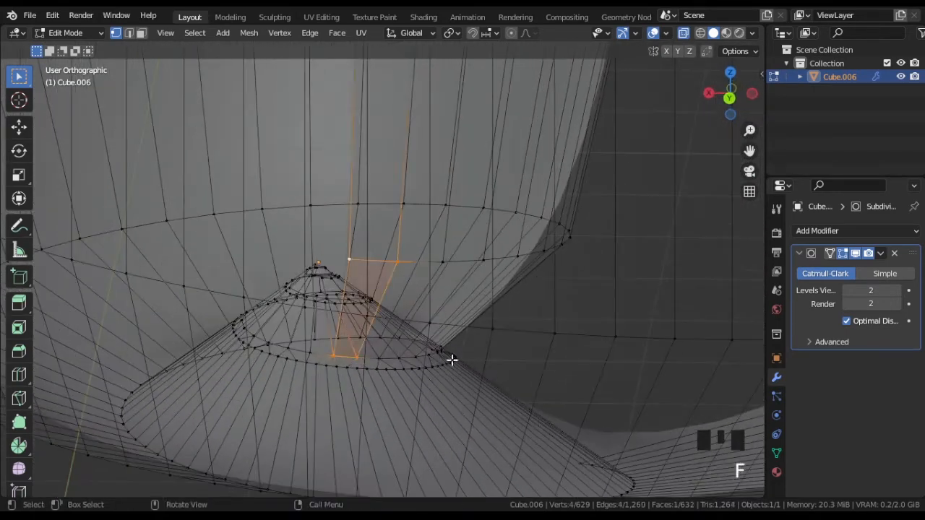
{"action": "left_click_drag", "start_coordinate": [452, 360], "coordinate": [316, 351]}
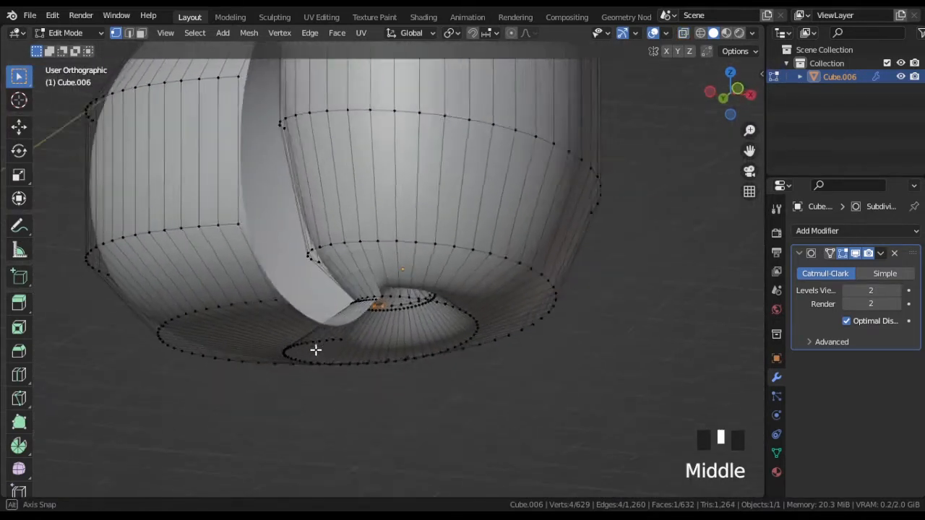
{"action": "key", "text": "Tab"}
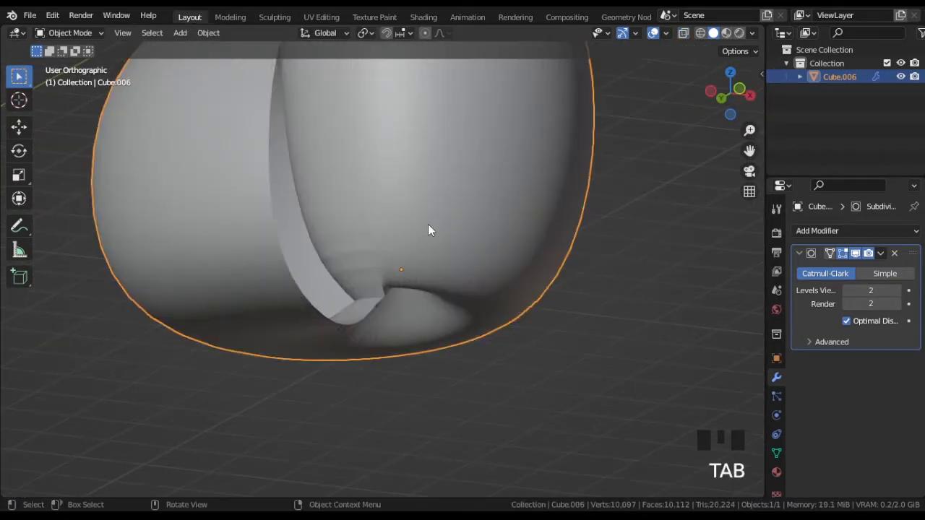
{"action": "key", "text": "Tab"}
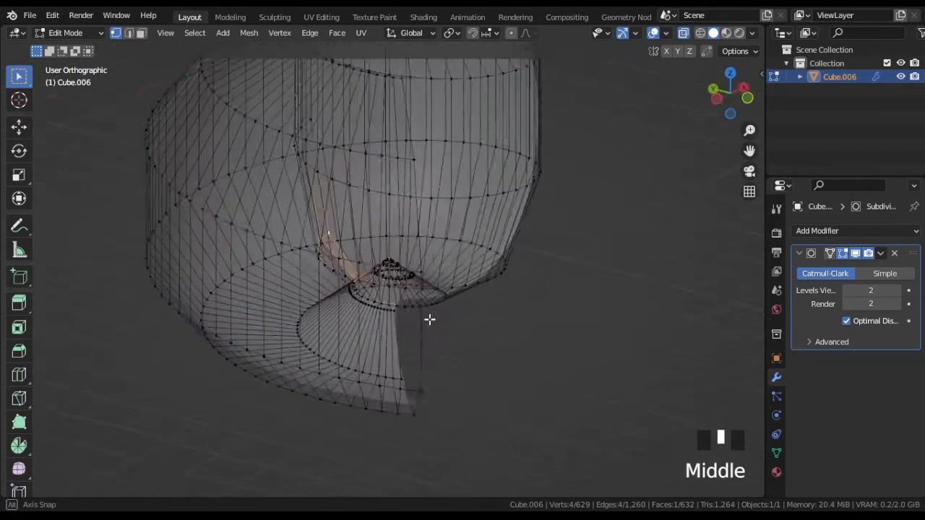
{"action": "scroll", "scroll_direction": "down", "scroll_amount": 3}
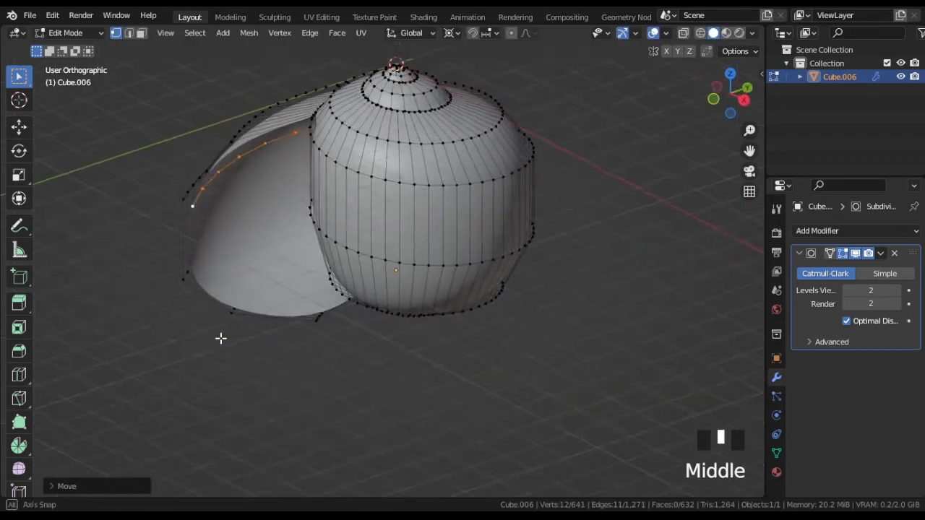
- Scale the selected rim edges to shape a lip around the shell's opening
{"action": "key", "text": "s"}
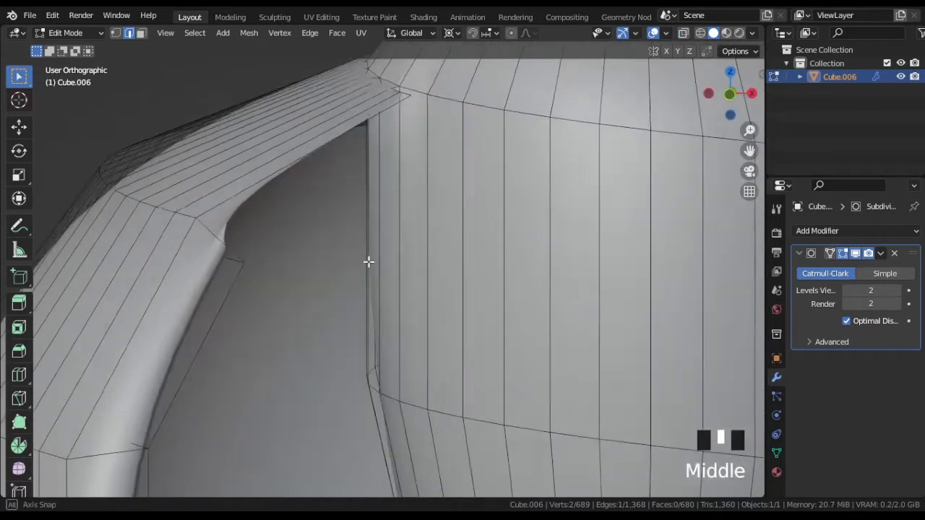
- Delete a strip of inner-wall faces near the base of the shell opening
{"action": "left_click_drag", "start_coordinate": [368, 261], "coordinate": [446, 258]}
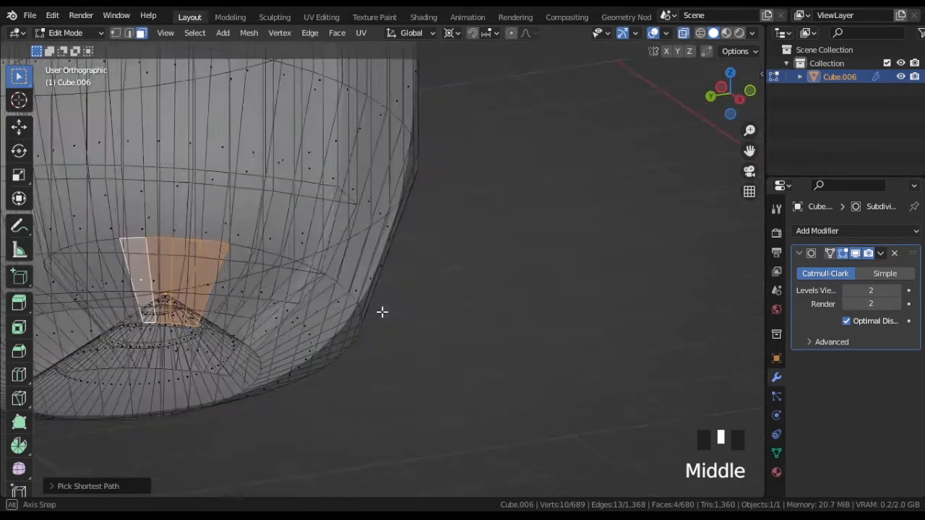
{"action": "left_click_drag", "start_coordinate": [382, 312], "coordinate": [401, 354]}
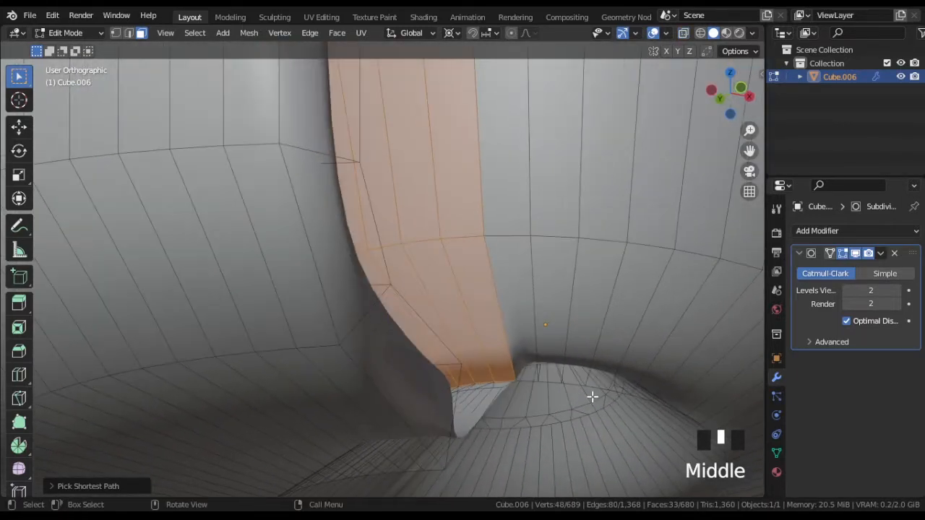
{"action": "key", "text": "i"}
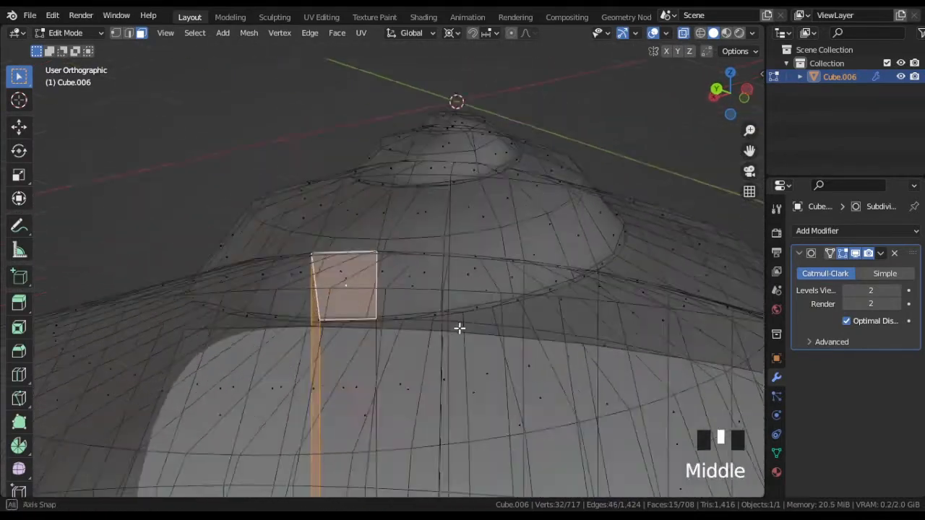
{"action": "scroll", "scroll_direction": "up", "scroll_amount": 3}
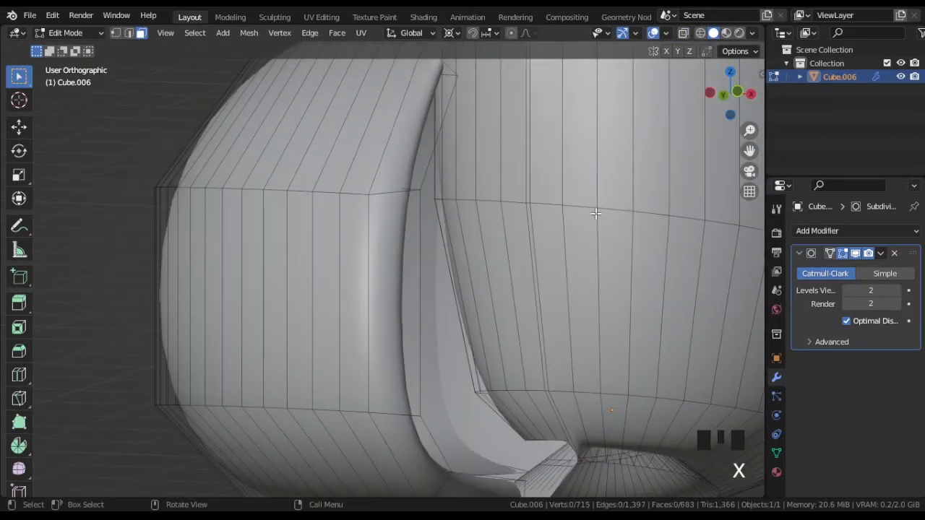
- Move the lip vertices vertically to close the gap with the shell body
{"action": "left_click_drag", "start_coordinate": [595, 213], "coordinate": [513, 222]}
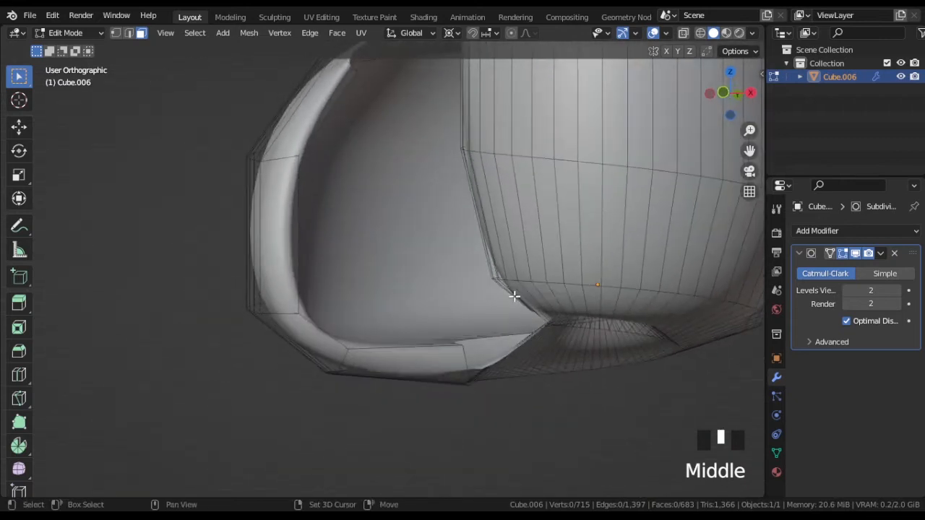
{"action": "left_click_drag", "start_coordinate": [514, 296], "coordinate": [474, 239]}
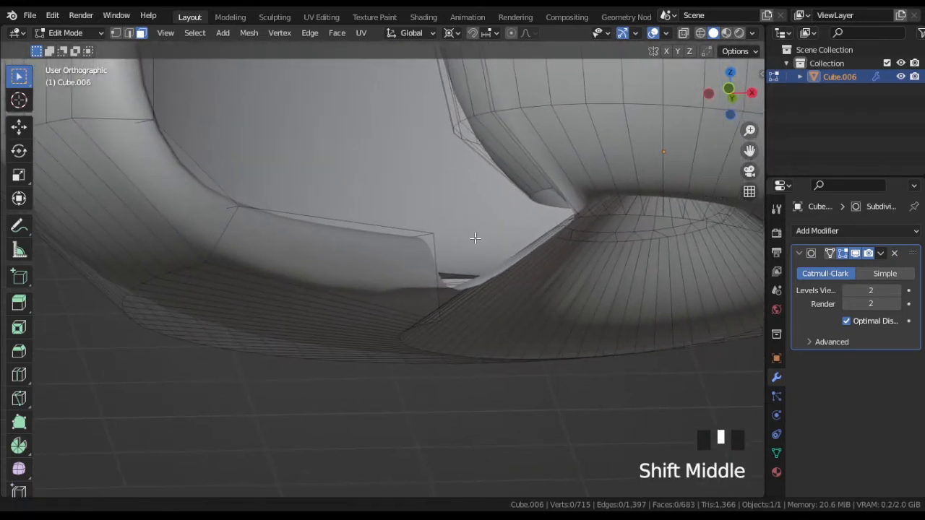
{"action": "scroll", "scroll_direction": "down", "scroll_amount": 3}
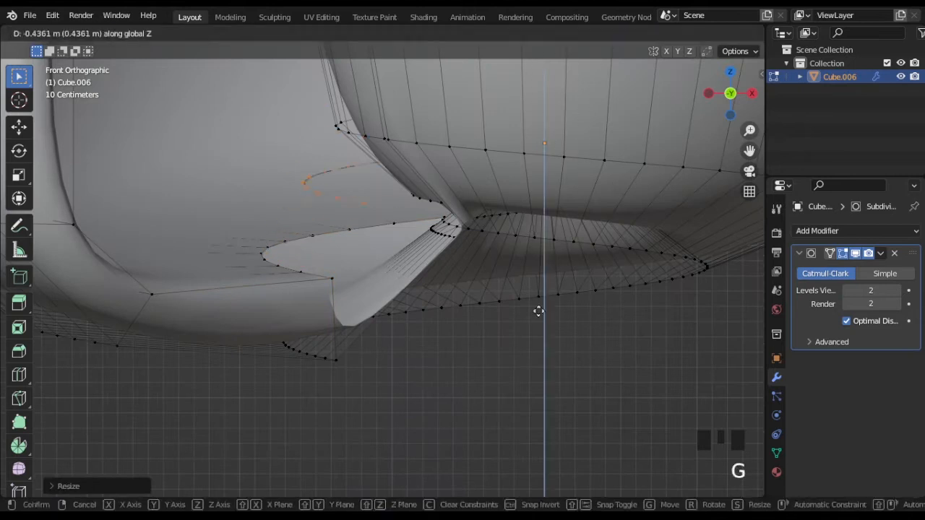
{"action": "key", "text": "S"}
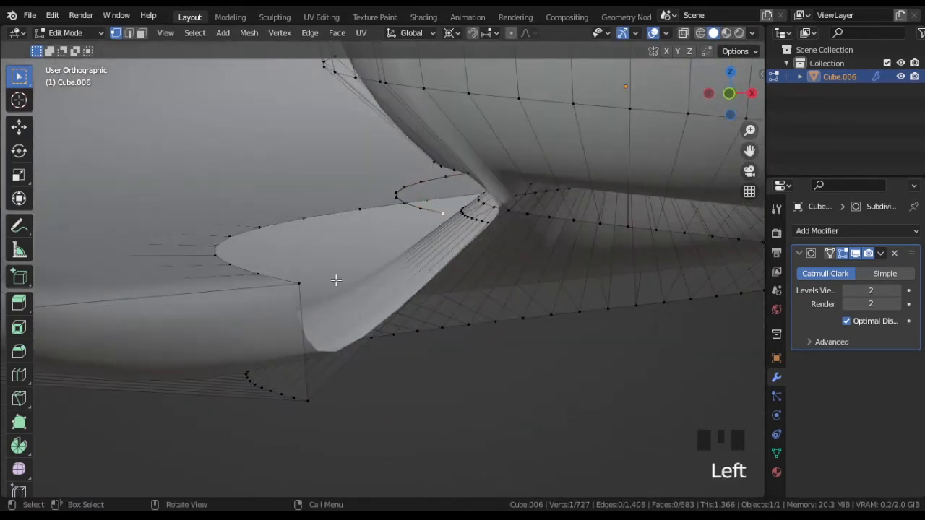
{"action": "left_click_drag", "start_coordinate": [336, 281], "coordinate": [517, 252]}
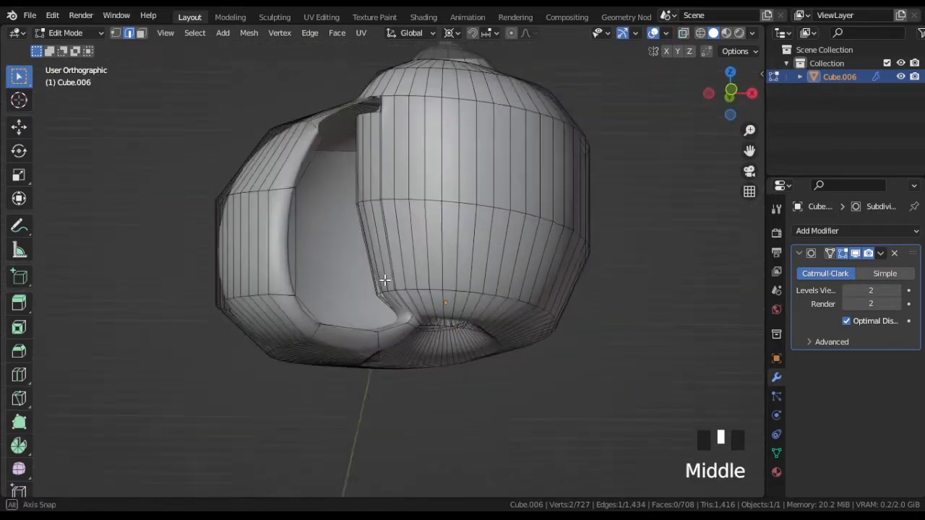
- Delete the stray edge where the lip meets the body, then inspect in X-ray
{"action": "left_click_drag", "start_coordinate": [383, 280], "coordinate": [500, 383]}
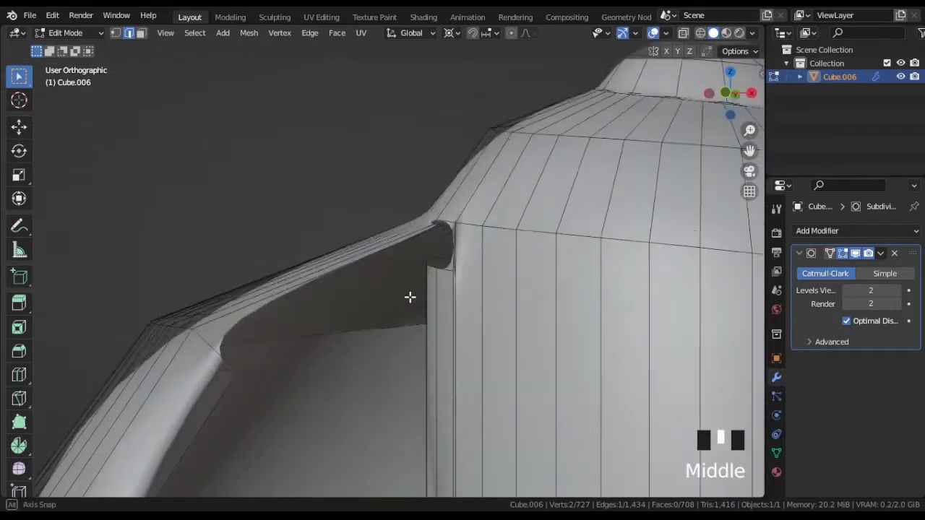
{"action": "left_click_drag", "start_coordinate": [410, 297], "coordinate": [532, 280]}
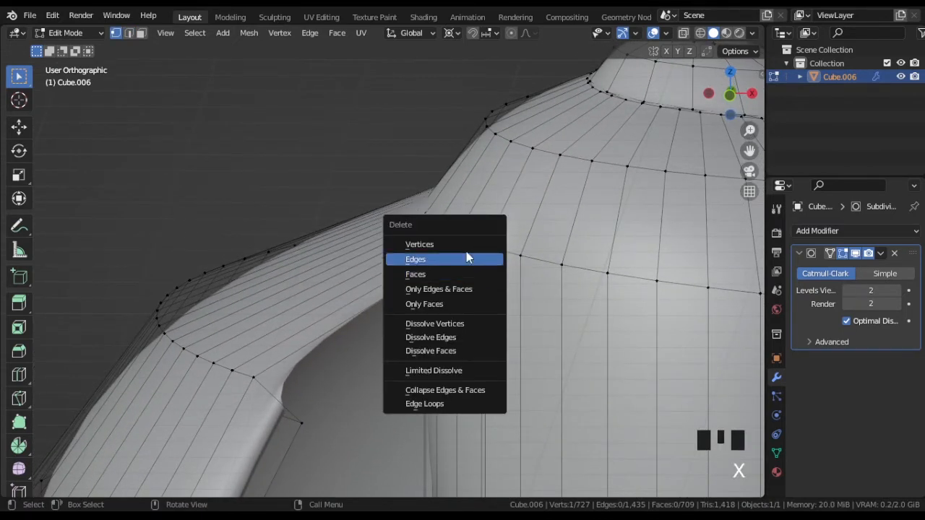
{"action": "left_click", "coordinate": [416, 258]}
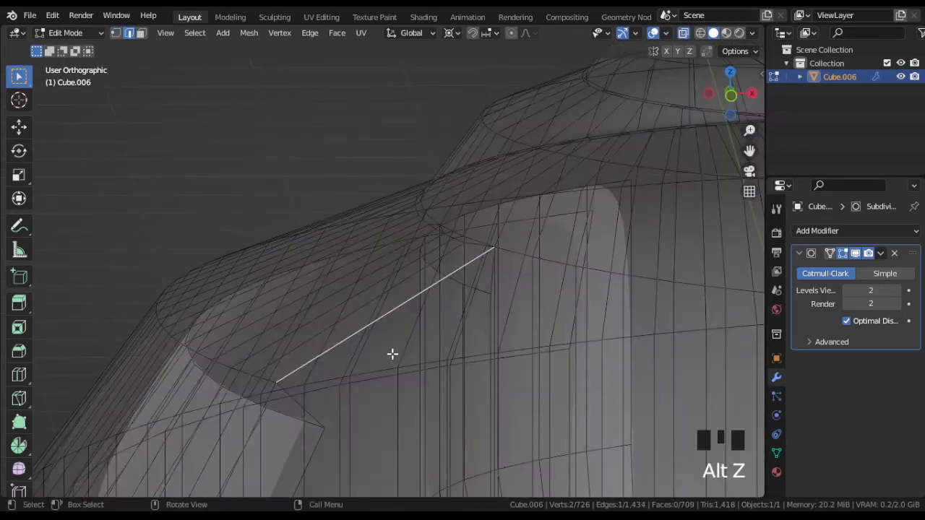
{"action": "left_click_drag", "start_coordinate": [392, 354], "coordinate": [432, 297]}
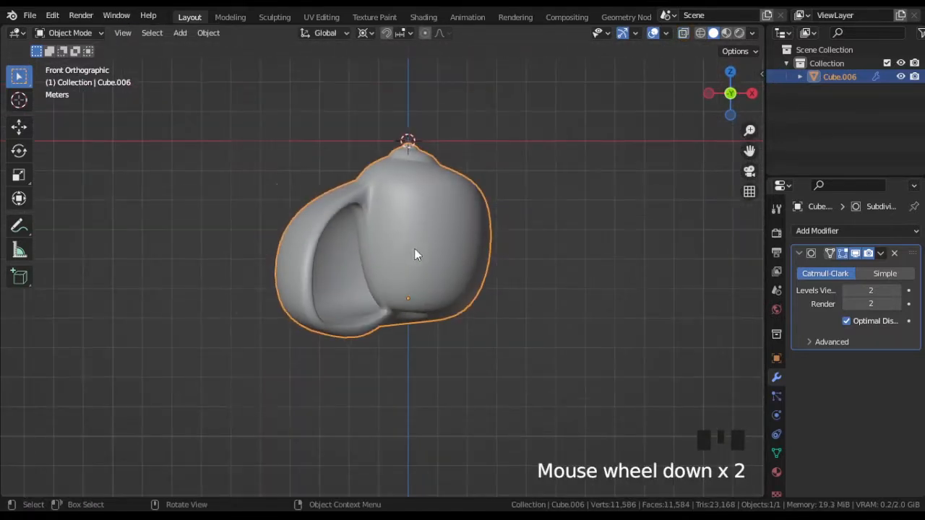
- Inspect the smoothed shell from several sides, ending in front view
{"action": "left_click_drag", "start_coordinate": [415, 254], "coordinate": [382, 273]}
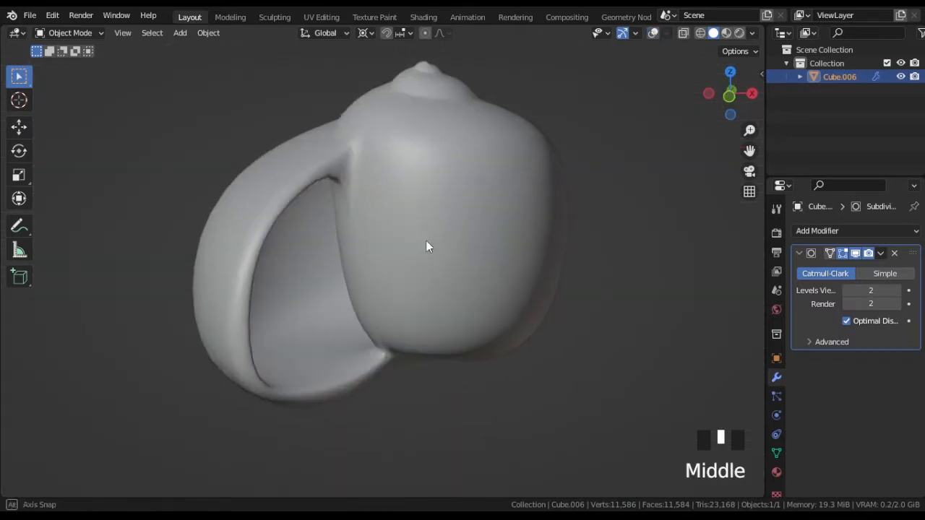
{"action": "left_click_drag", "start_coordinate": [426, 247], "coordinate": [138, 264]}
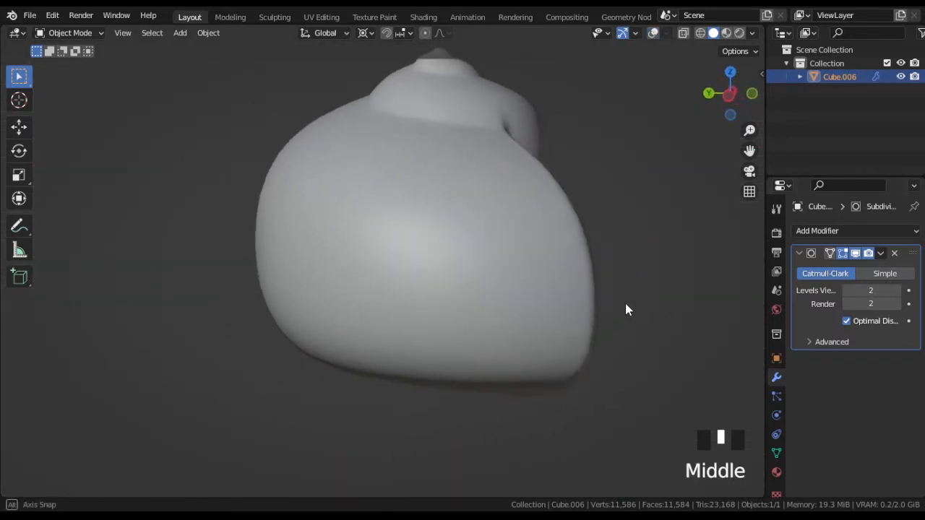
{"action": "key", "text": "KP_1"}
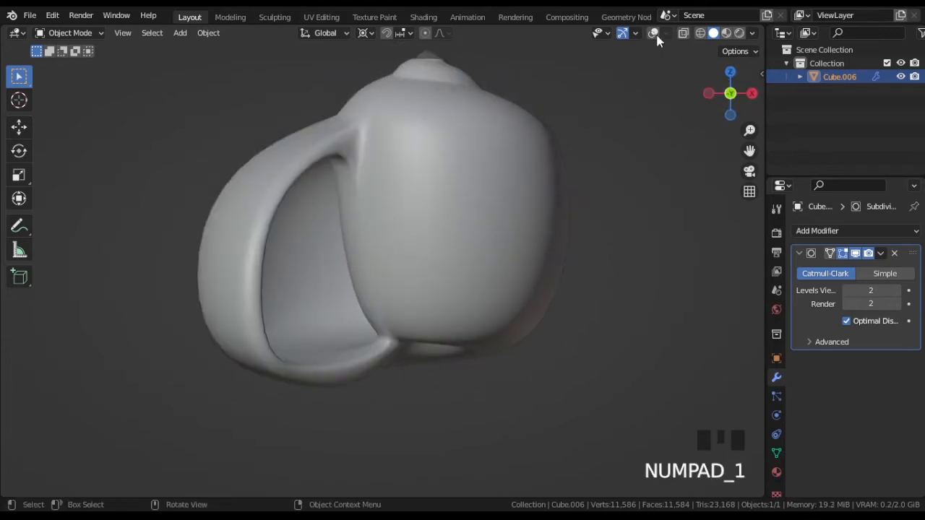
- Enter Edit Mode on the shell mesh and examine its underside
{"action": "key", "text": "Tab"}
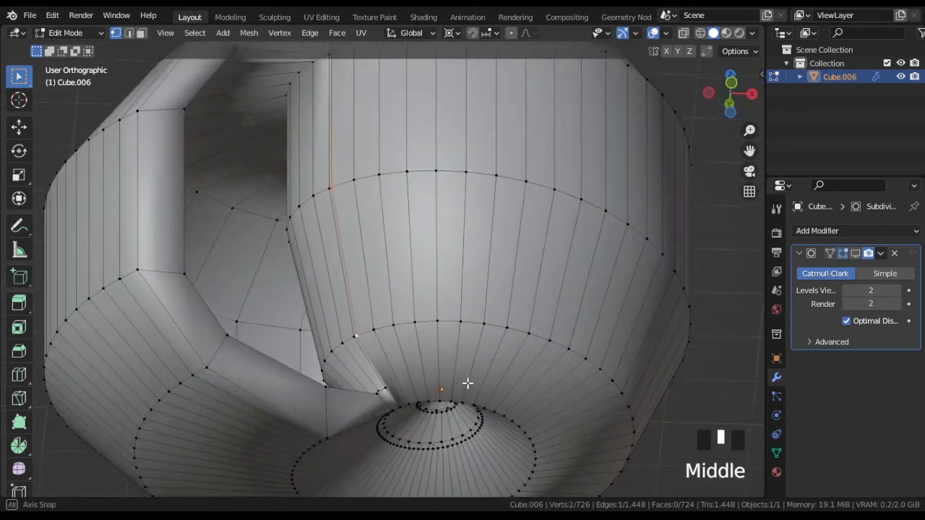
{"action": "scroll", "scroll_direction": "up", "scroll_amount": 3}
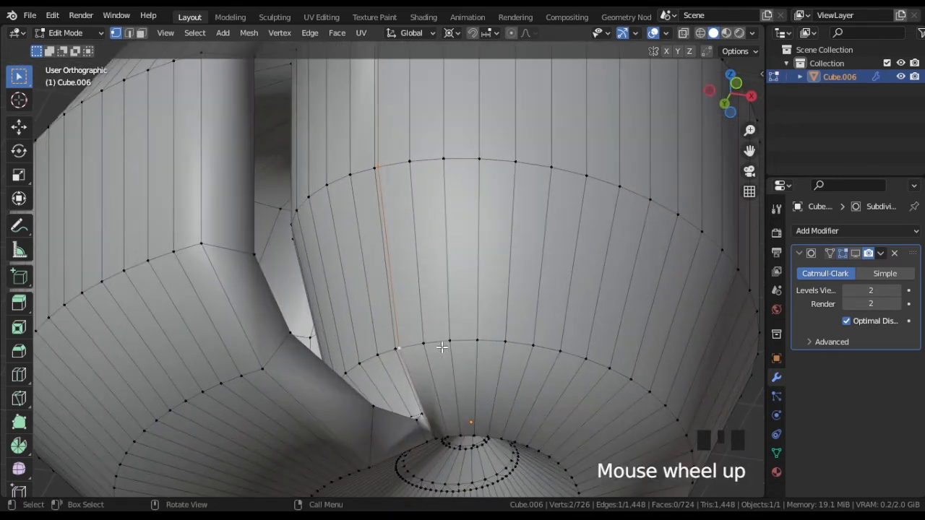
{"action": "key", "text": "g"}
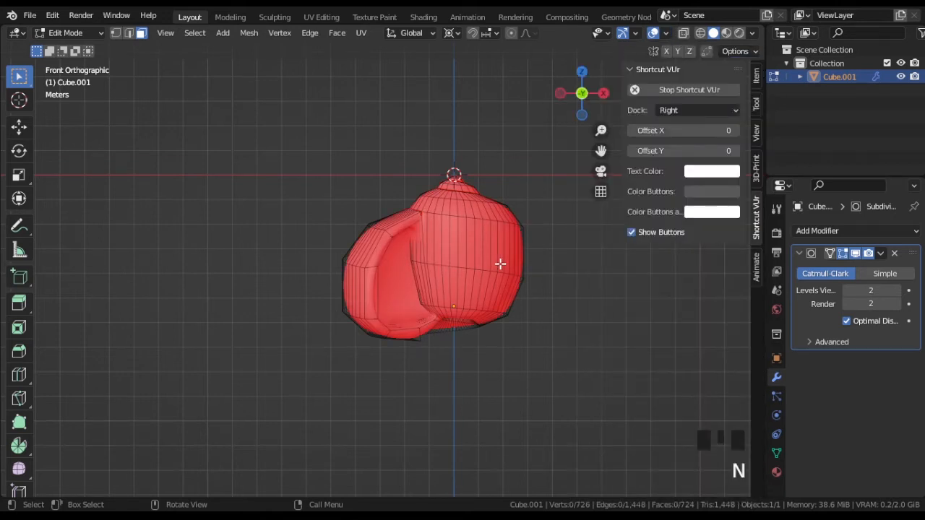
- Select all faces, recalculate normals outside, and turn off the face orientation overlay
{"action": "key", "text": "a"}
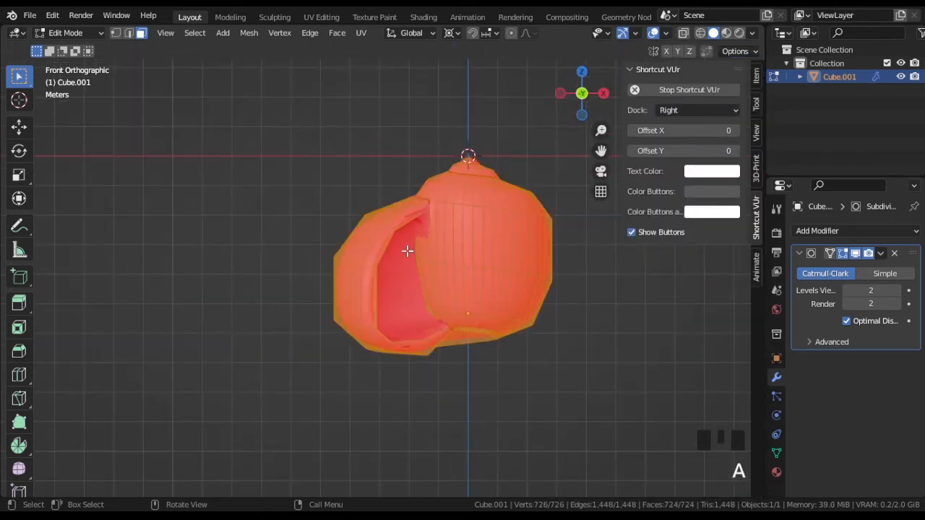
{"action": "left_click", "coordinate": [248, 33]}
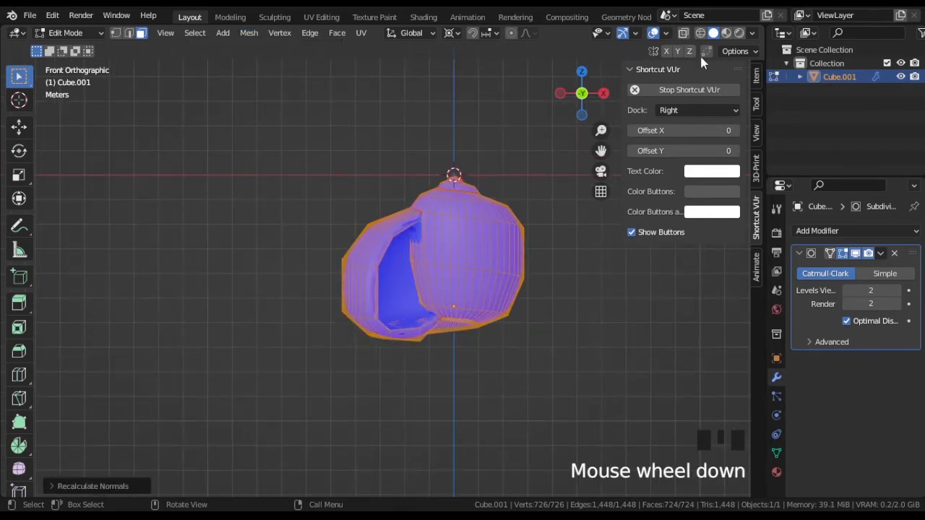
{"action": "left_click", "coordinate": [659, 33]}
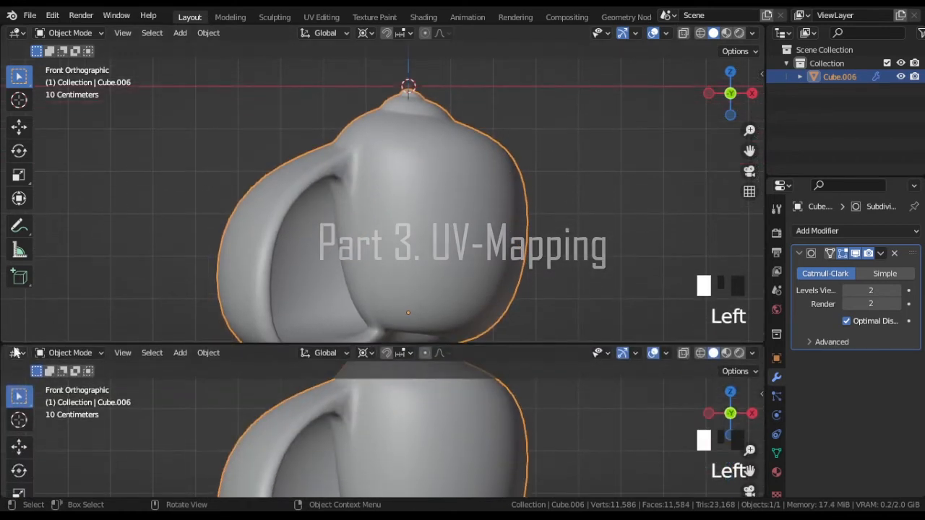
- Enter Edit Mode and view the spiral at the shell's top for seam selection
{"action": "scroll", "scroll_direction": "down", "scroll_amount": 3}
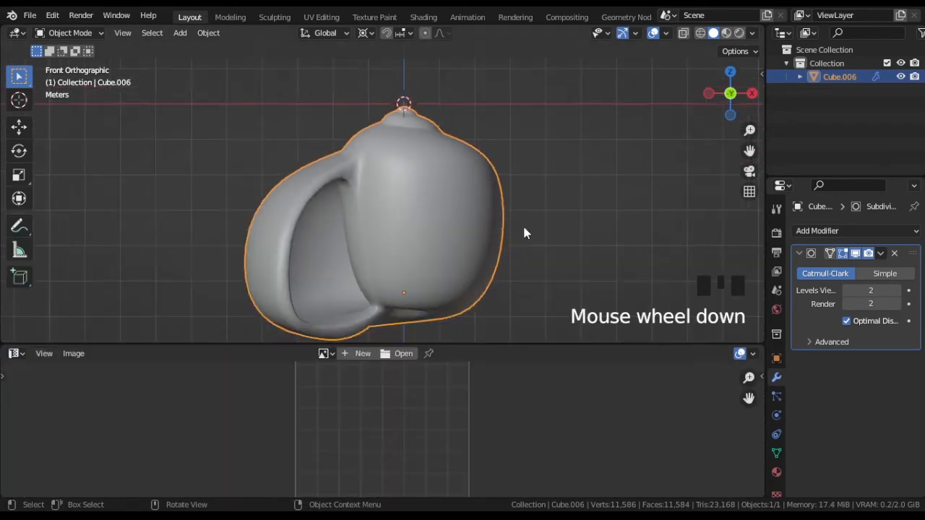
{"action": "key", "text": "Tab"}
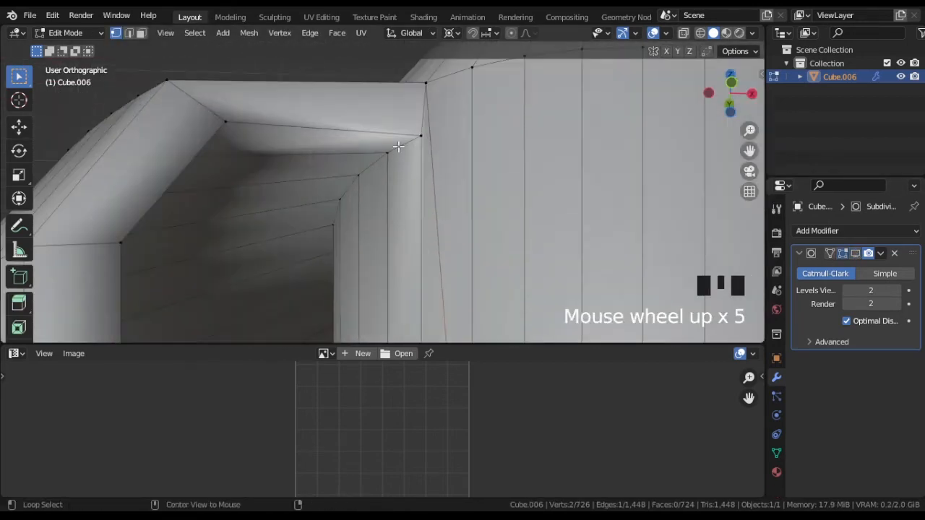
{"action": "scroll", "scroll_direction": "down", "scroll_amount": 3}
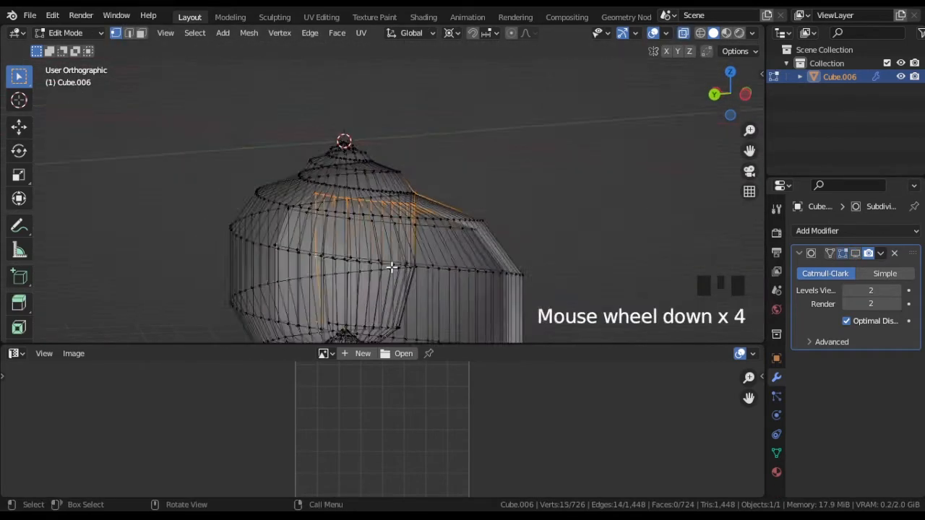
{"action": "left_click_drag", "start_coordinate": [390, 267], "coordinate": [470, 217]}
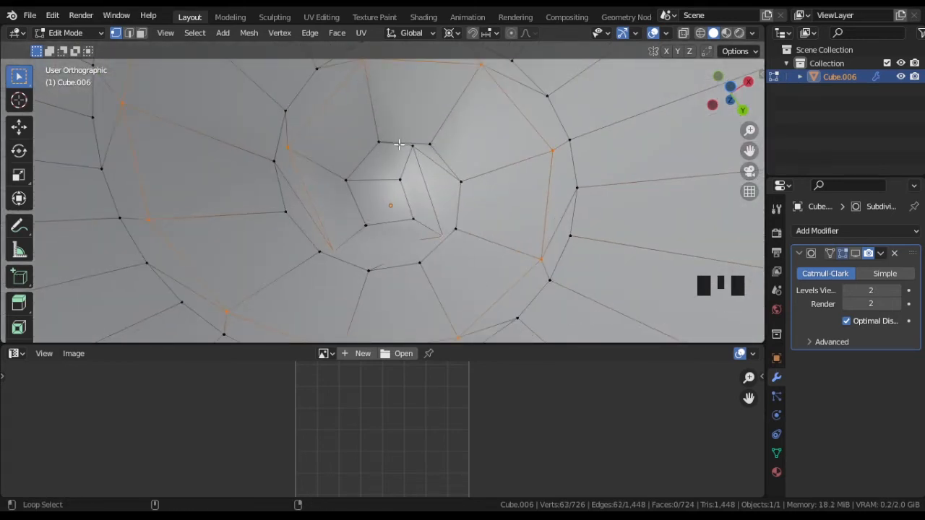
- Add edges near the shell's tip to the spiral seam selection
{"action": "left_click", "coordinate": [412, 239]}
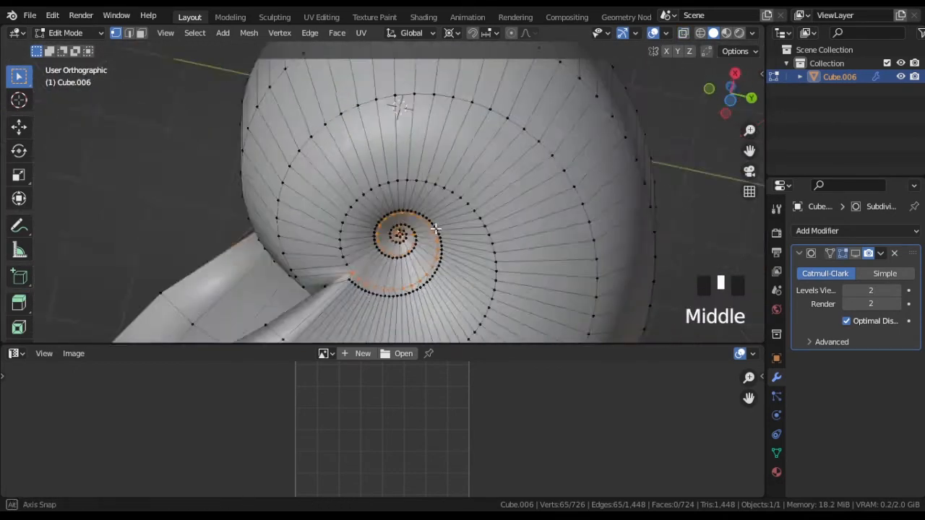
{"action": "scroll", "scroll_direction": "down", "scroll_amount": 3}
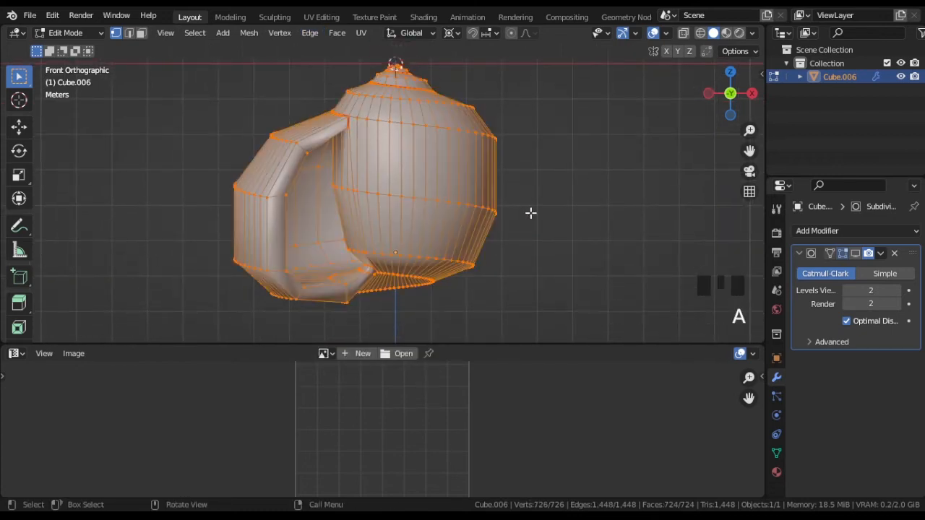
- Unwrap the shell mesh and grow the UV face selection in the image view
{"action": "key", "text": "u"}
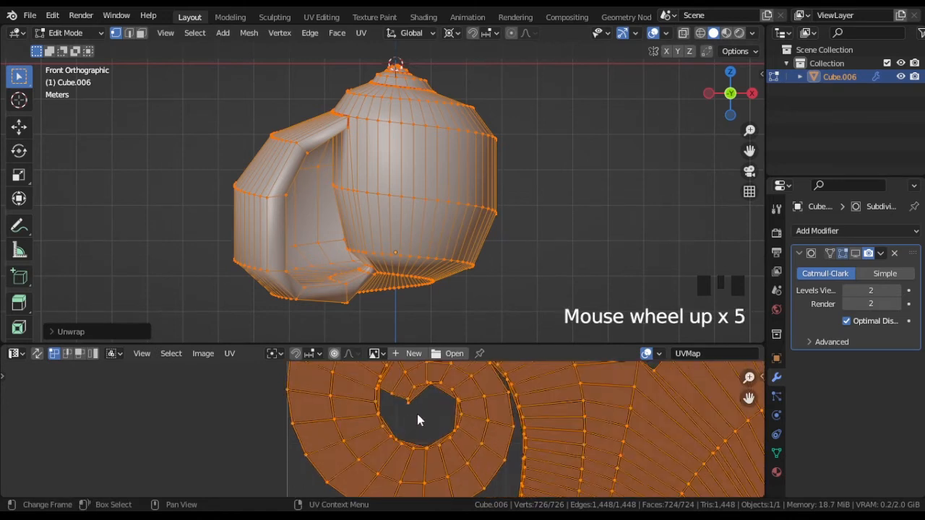
{"action": "scroll", "scroll_direction": "down", "scroll_amount": 3}
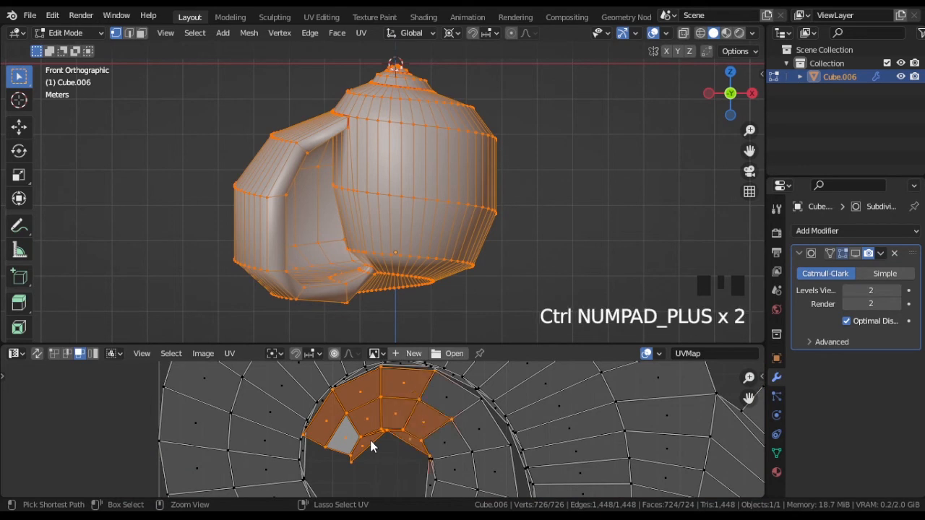
{"action": "key", "text": "s"}
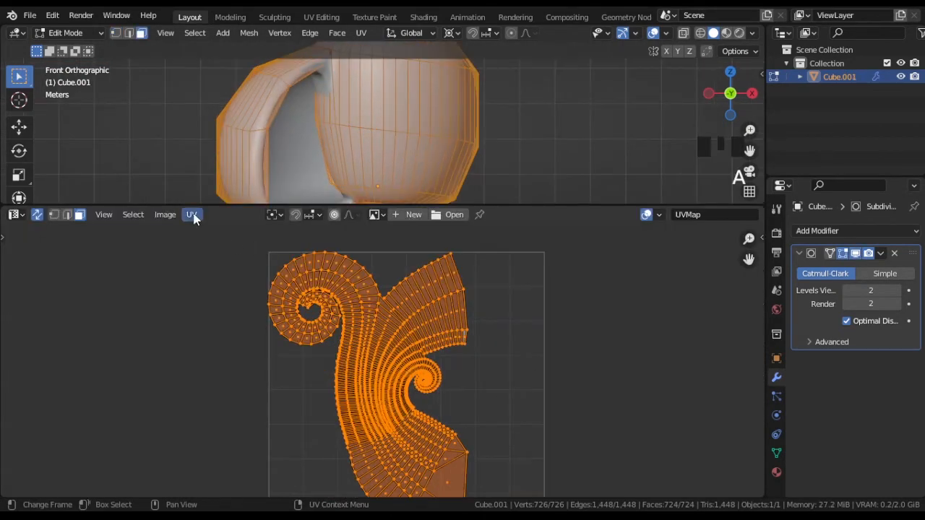
- Select edge loops in the UV layout via the UV menu, then return to Object Mode
{"action": "left_click", "coordinate": [192, 214]}
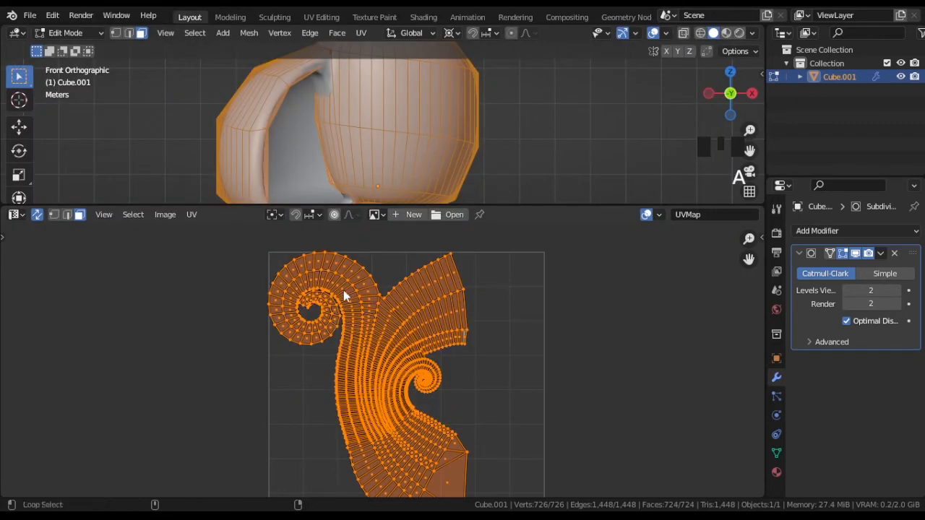
{"action": "left_click", "coordinate": [343, 297]}
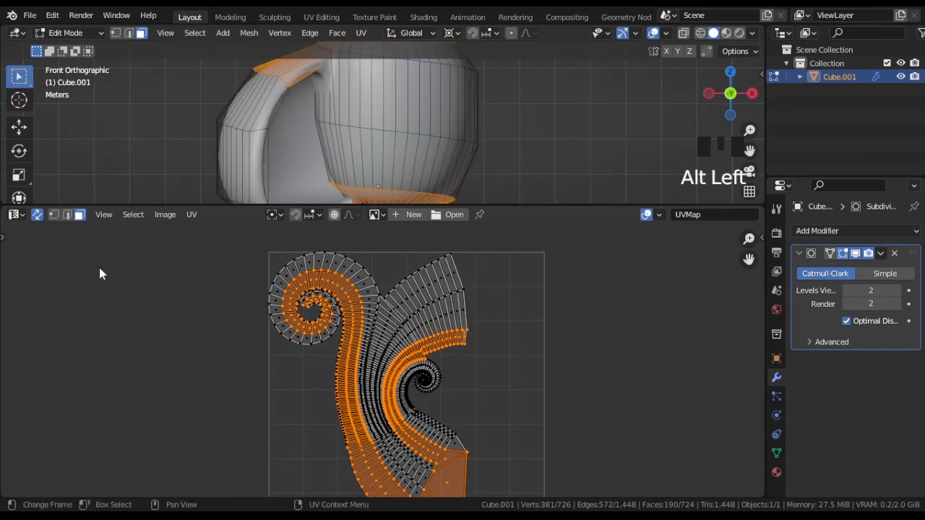
{"action": "mouse_move", "coordinate": [213, 235]}
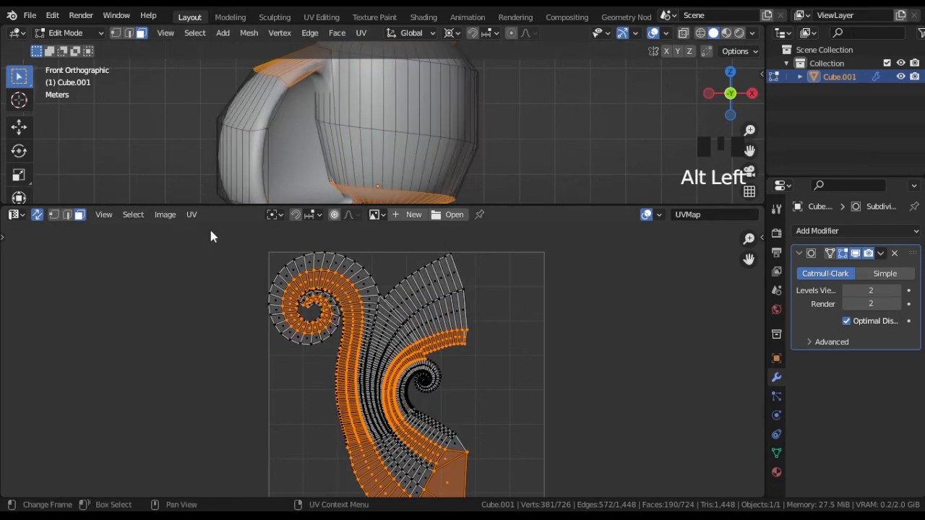
{"action": "left_click", "coordinate": [191, 214]}
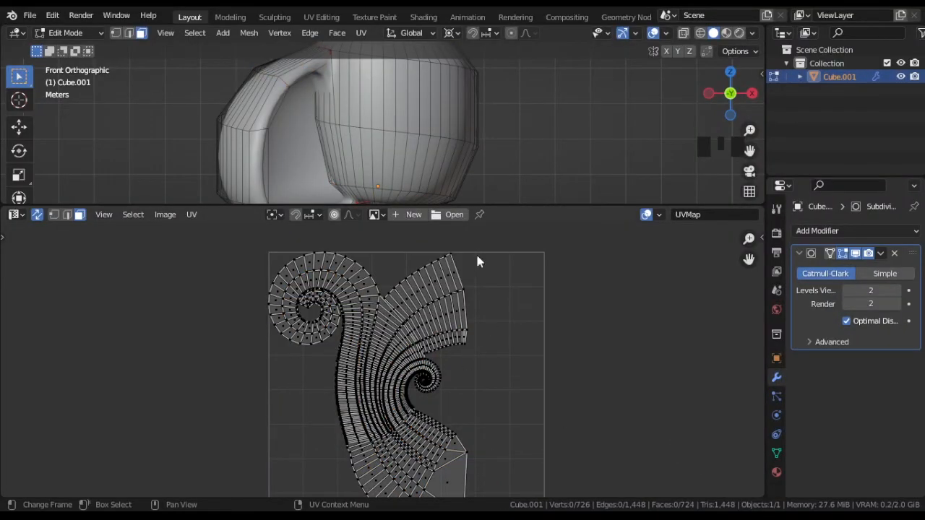
{"action": "key", "text": "Tab"}
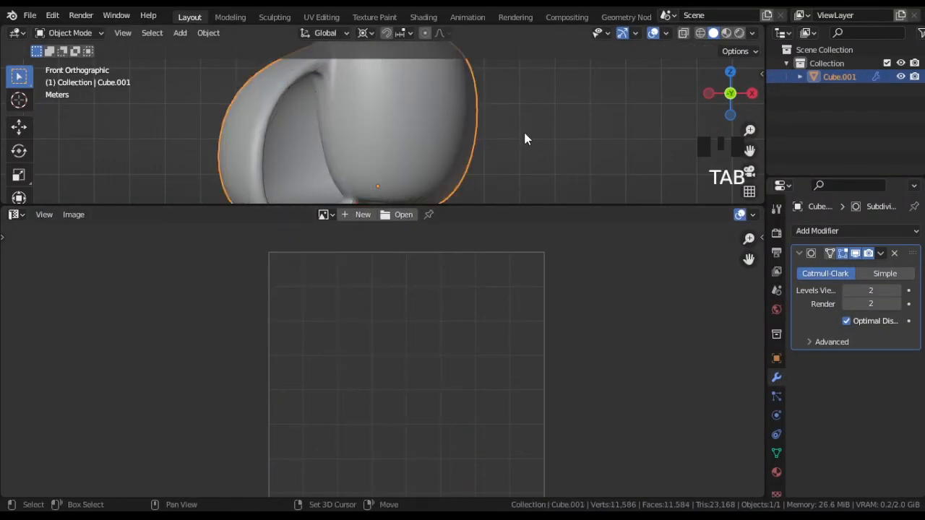
- Duplicate the shell and remove the copy's Subdivision modifier
{"action": "key", "text": "shift+d"}
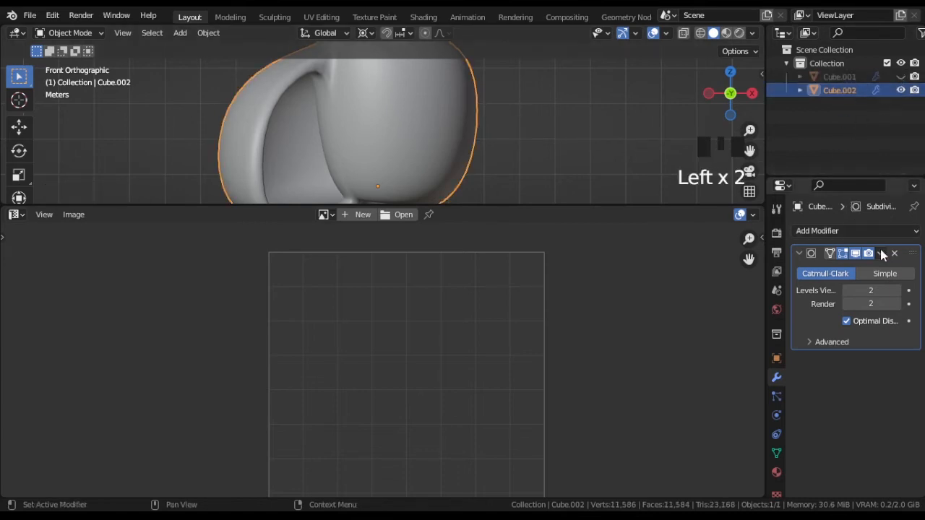
{"action": "left_click", "coordinate": [893, 253]}
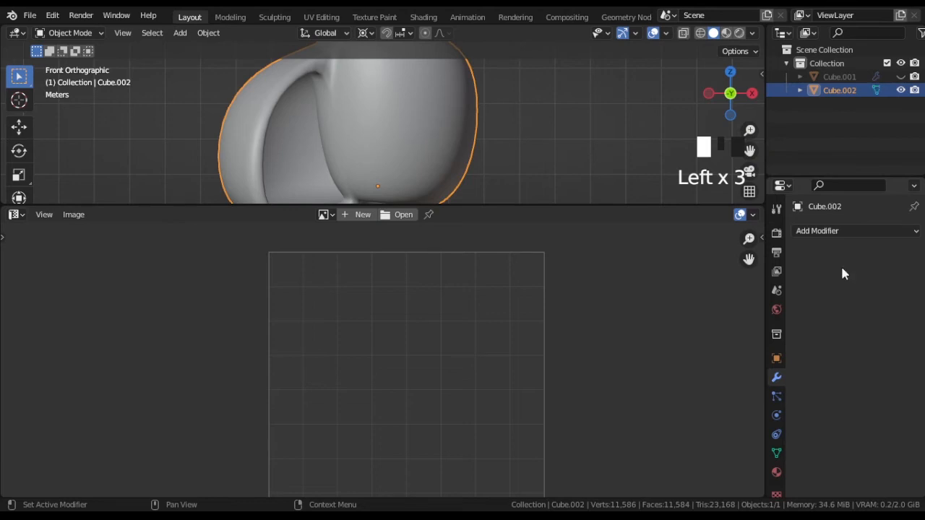
{"action": "mouse_move", "coordinate": [501, 125]}
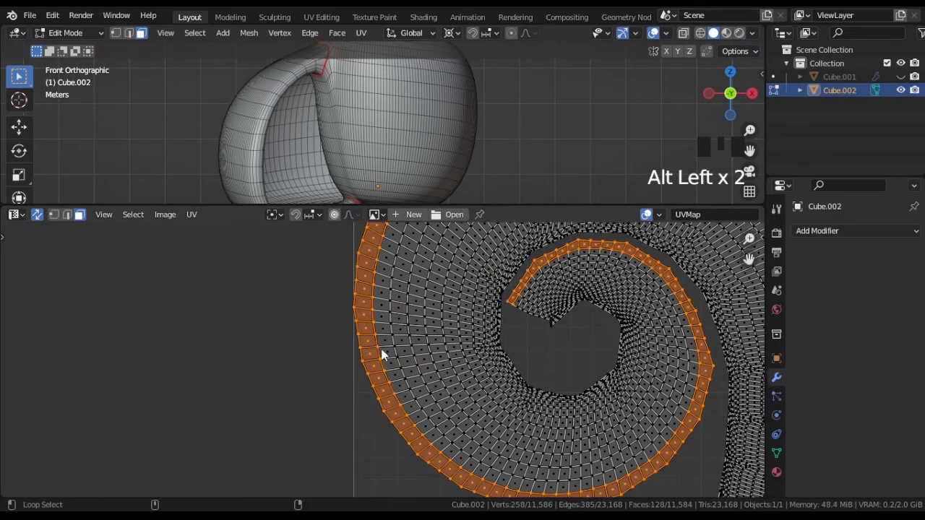
{"action": "scroll", "scroll_direction": "up", "scroll_amount": 3}
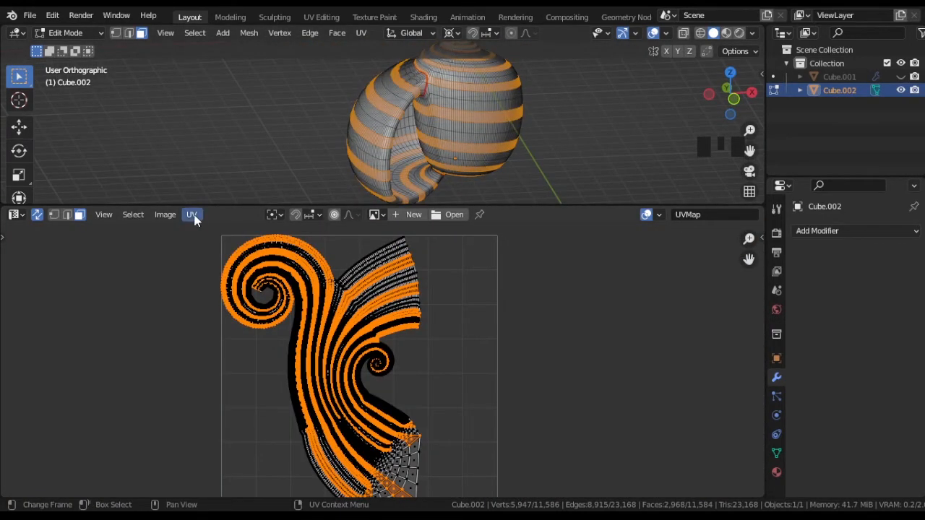
- Export the UV layout as UV3.png at 4096×4096 into the shell4tut folder
{"action": "left_click", "coordinate": [192, 214]}
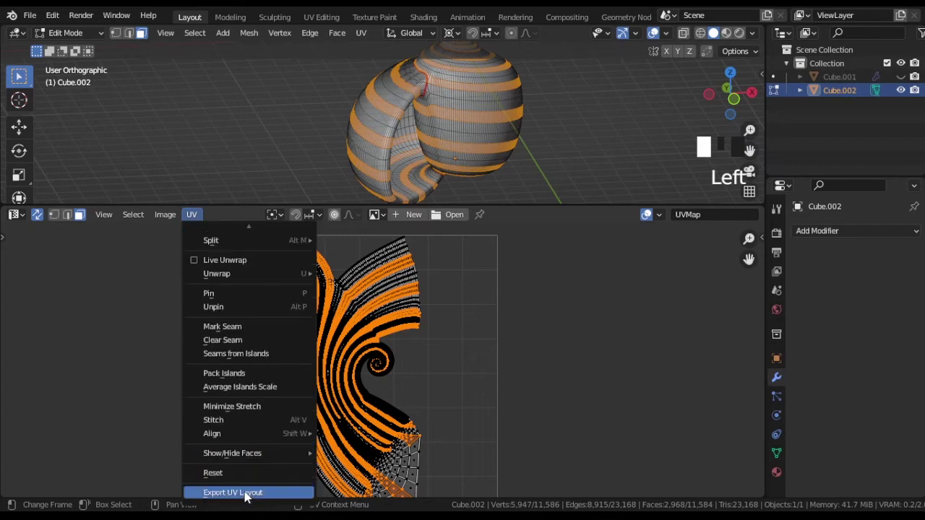
{"action": "left_click", "coordinate": [232, 492]}
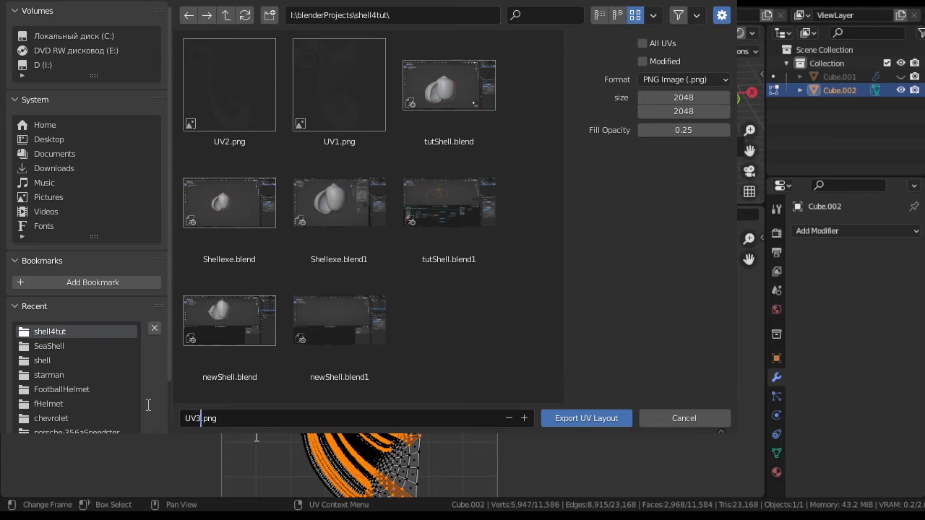
{"action": "mouse_move", "coordinate": [597, 418]}
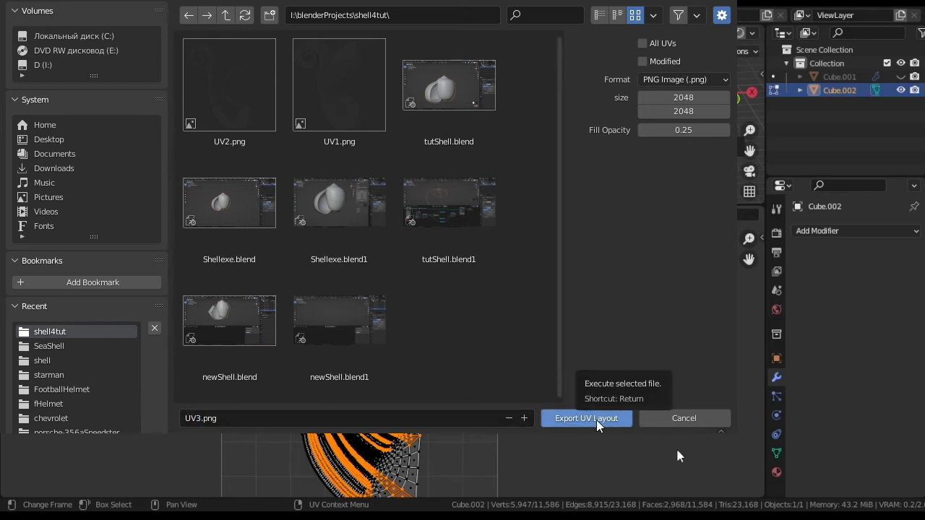
{"action": "left_click", "coordinate": [683, 97]}
{"action": "type", "text": "40"}
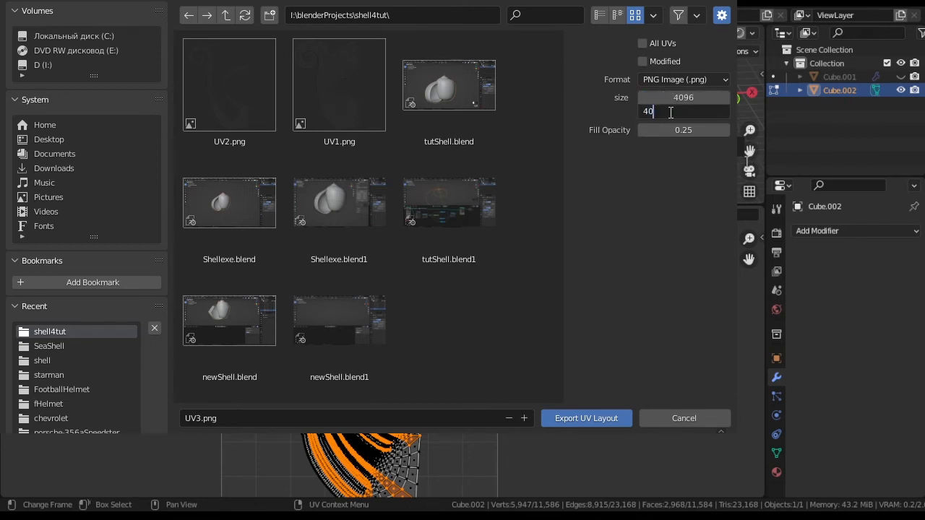
{"action": "mouse_move", "coordinate": [586, 418]}
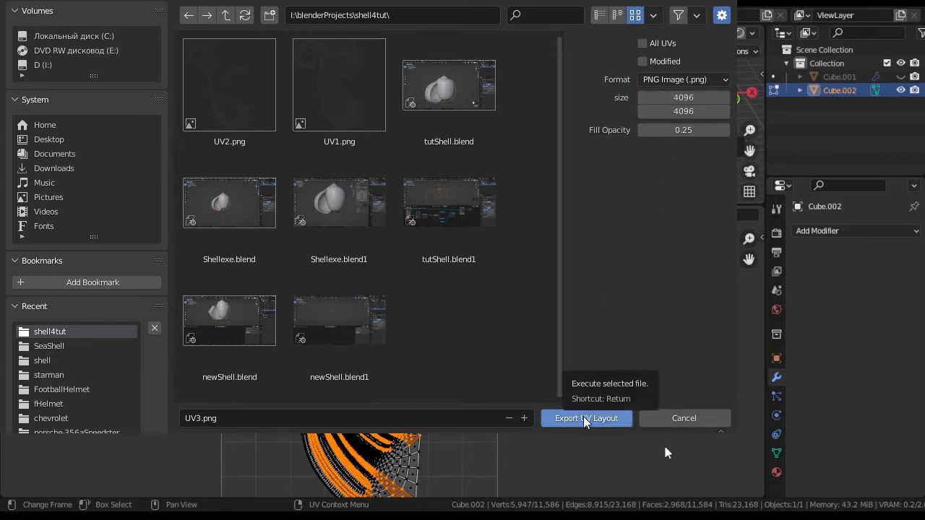
{"action": "left_click", "coordinate": [586, 418]}
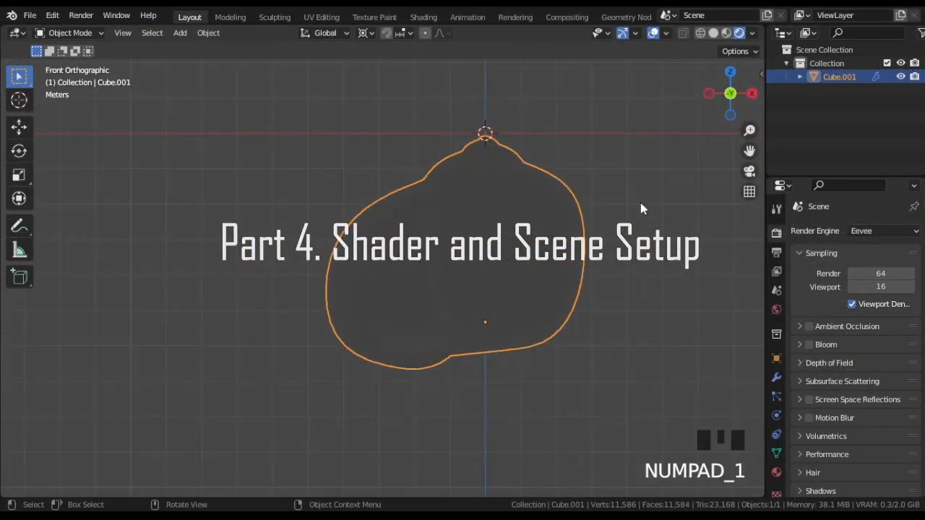
- Light the shell with scene lights instead of the scene world and open a Shader Editor below
{"action": "left_click", "coordinate": [754, 33]}
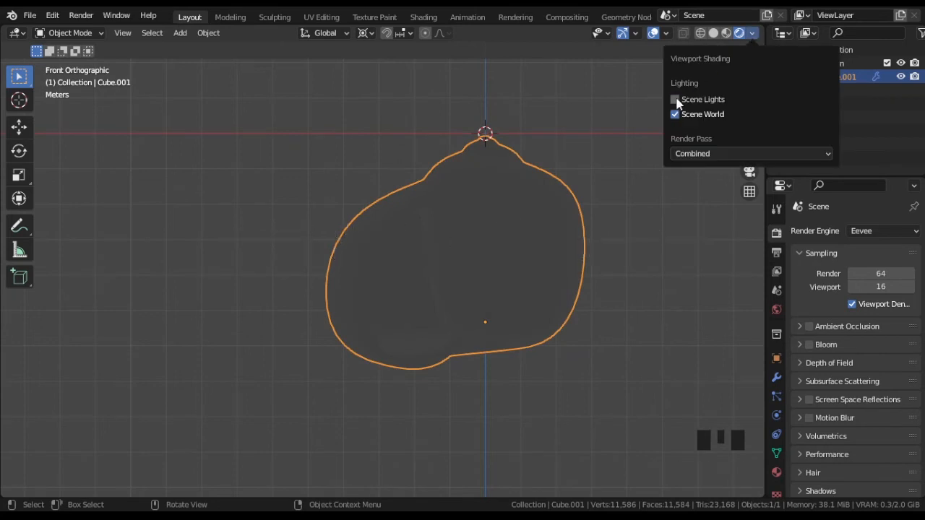
{"action": "left_click", "coordinate": [673, 99]}
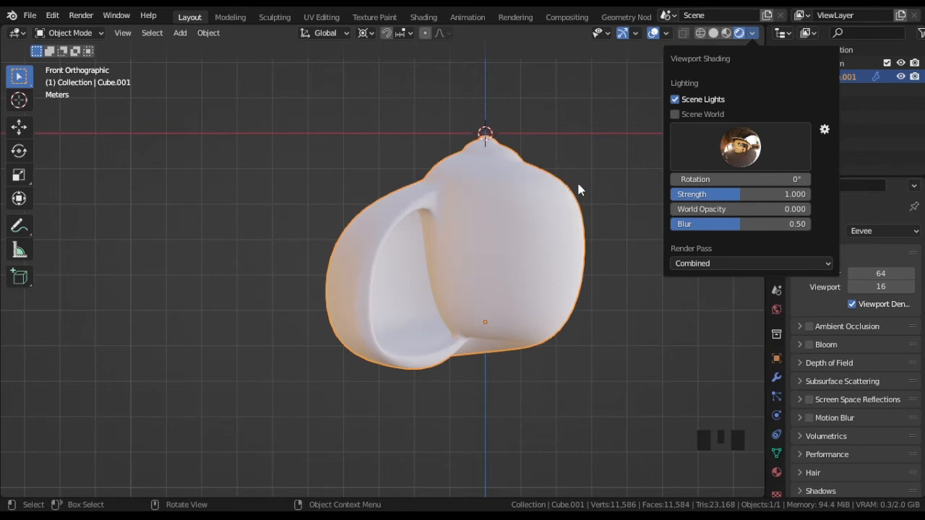
{"action": "scroll", "scroll_direction": "down", "scroll_amount": 3}
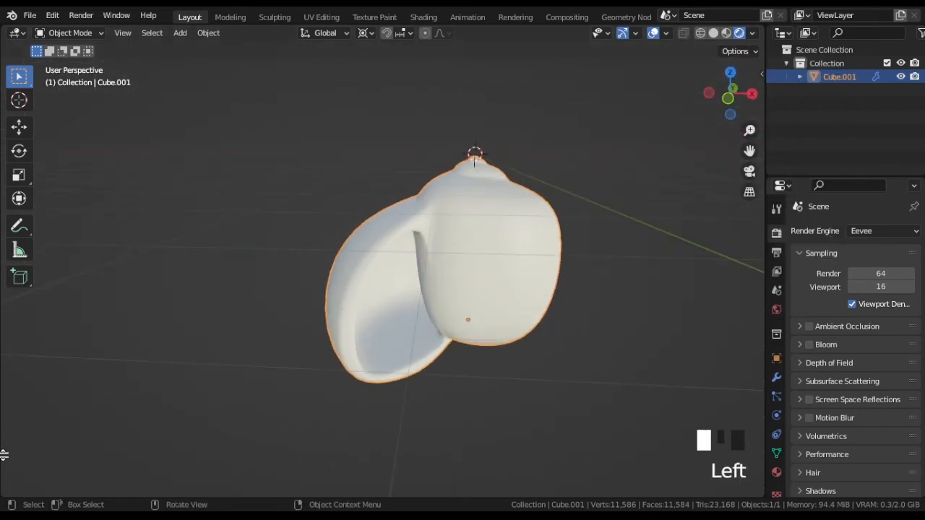
{"action": "left_click", "coordinate": [15, 315]}
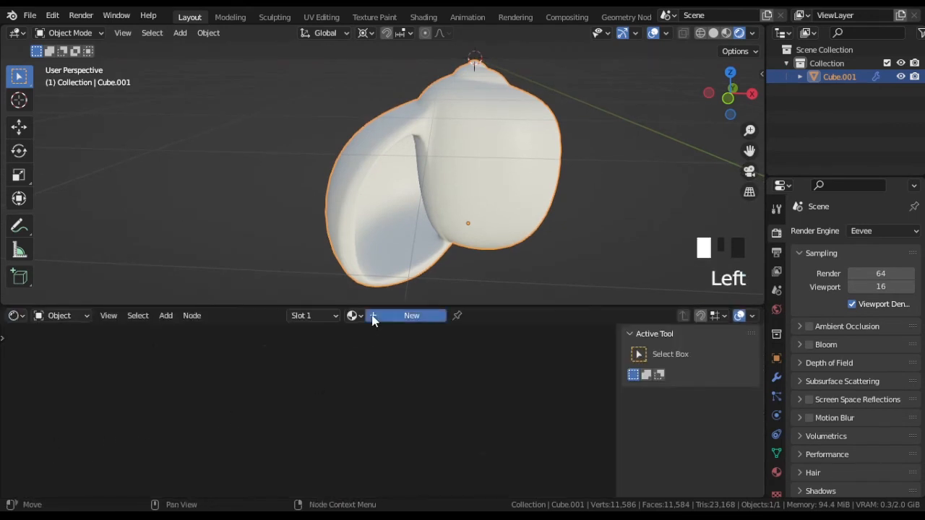
- Create a new shell material with the color.png image texture driving Base Color, then orbit to view
{"action": "left_click", "coordinate": [411, 315]}
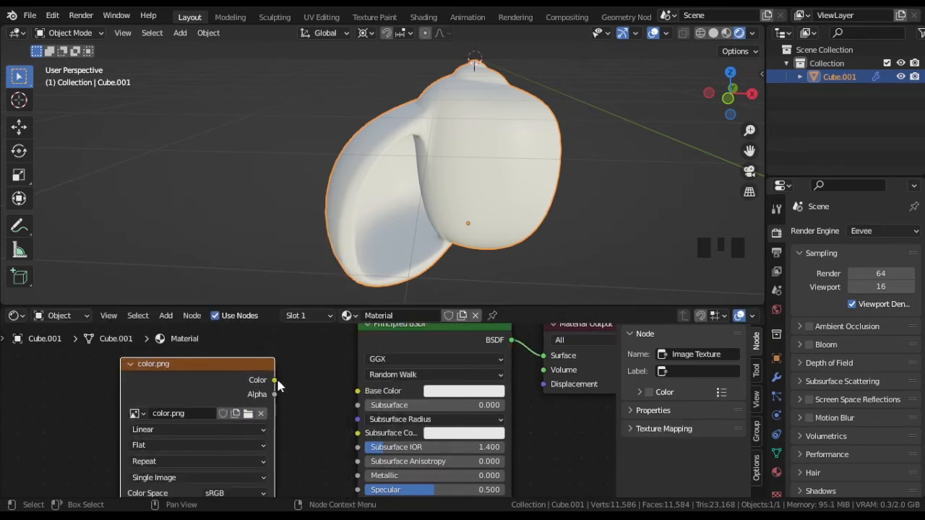
{"action": "left_click_drag", "start_coordinate": [274, 380], "coordinate": [357, 390]}
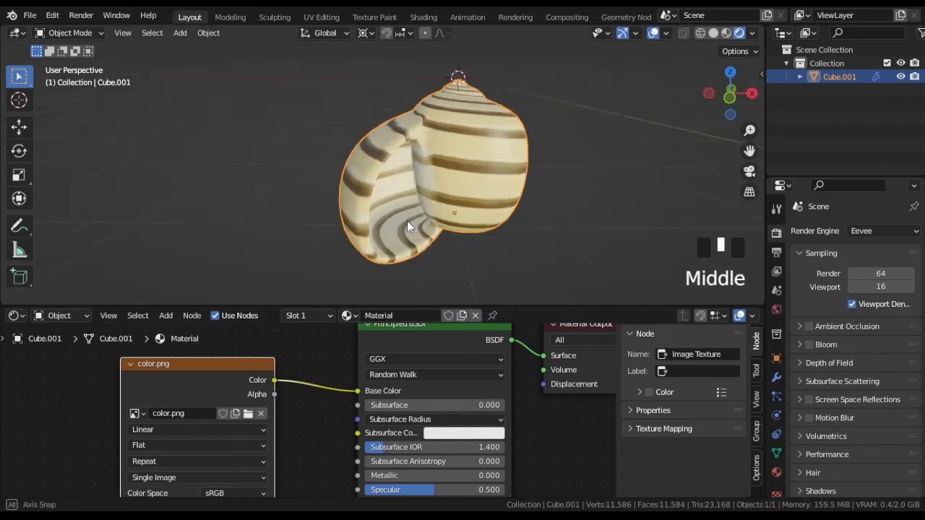
{"action": "left_click_drag", "start_coordinate": [408, 227], "coordinate": [473, 159]}
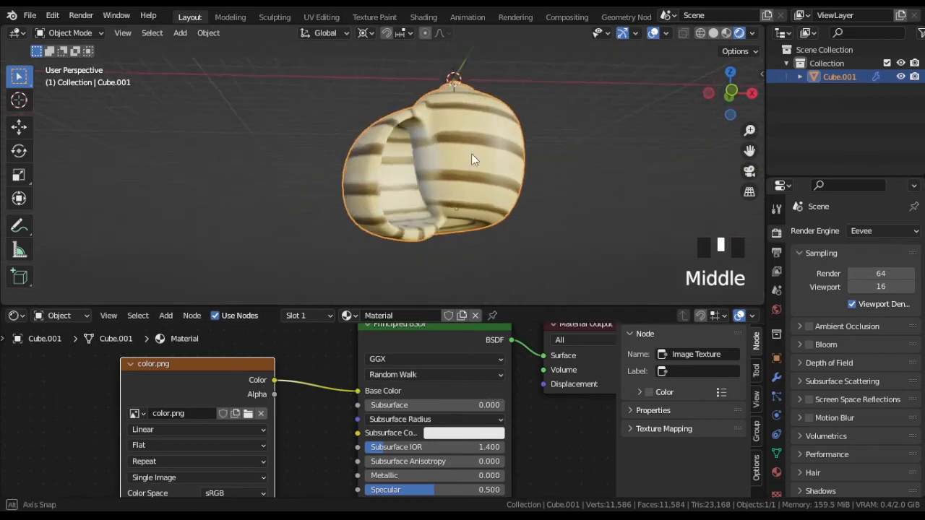
{"action": "scroll", "scroll_direction": "down", "scroll_amount": 3}
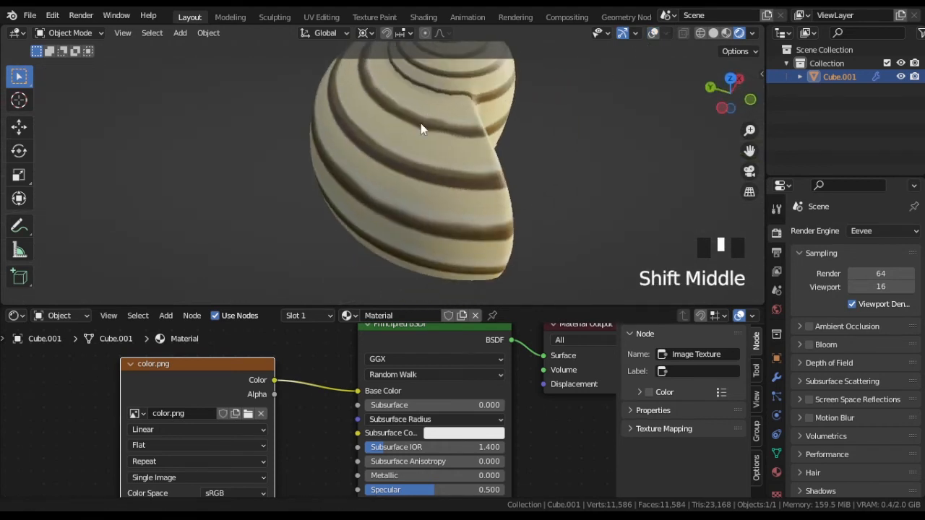
{"action": "scroll", "scroll_direction": "up", "scroll_amount": 3}
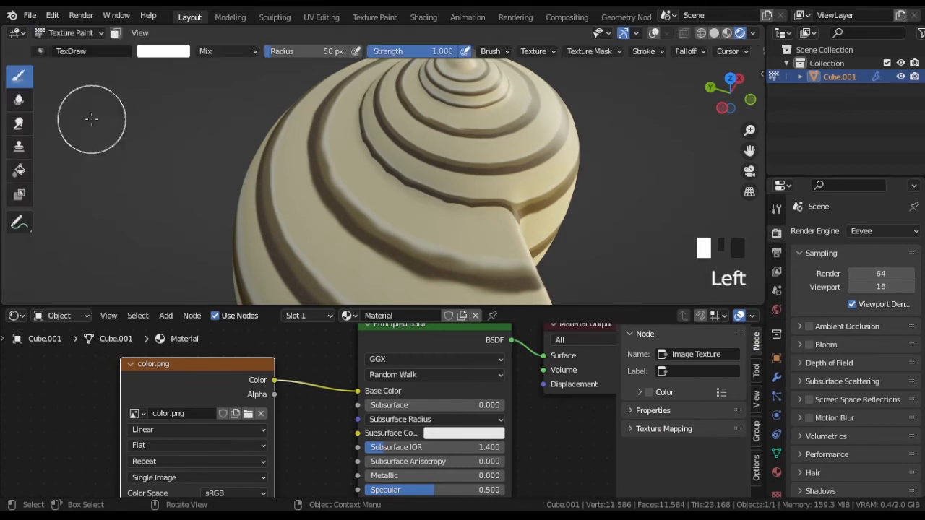
- Zoom the view out to see the whole striped shell for Smear brush painting
{"action": "scroll", "scroll_direction": "up", "scroll_amount": 3}
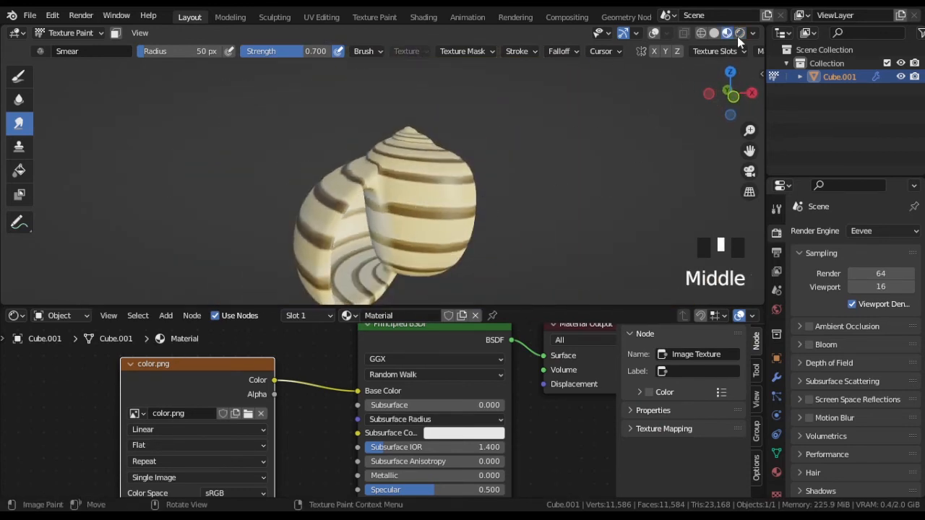
- Turn off Scene Lights in Viewport Shading and pick a different indoor HDRI environment
{"action": "left_click", "coordinate": [752, 33]}
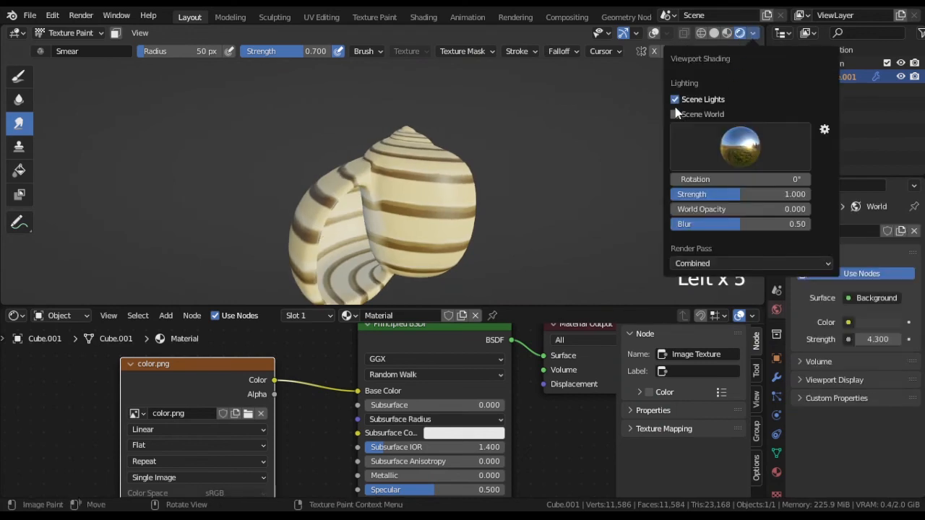
{"action": "left_click", "coordinate": [674, 99]}
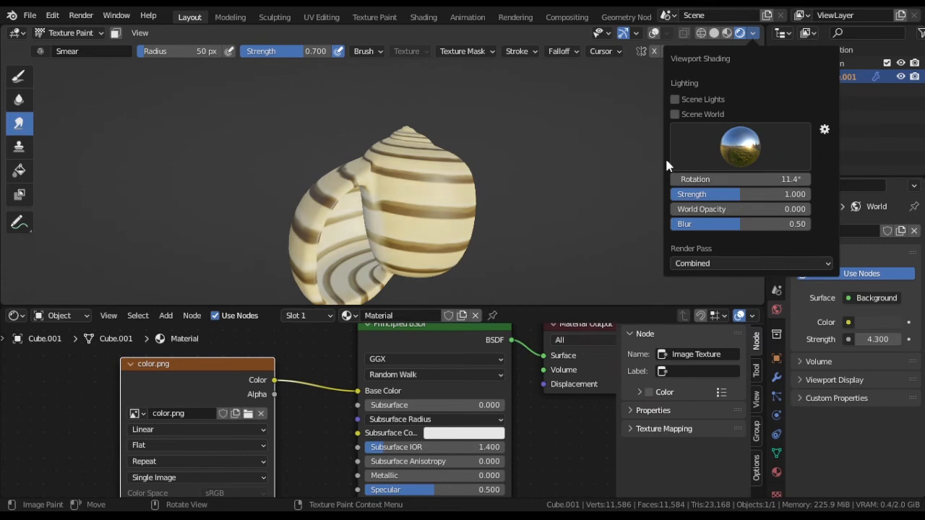
{"action": "left_click", "coordinate": [739, 146]}
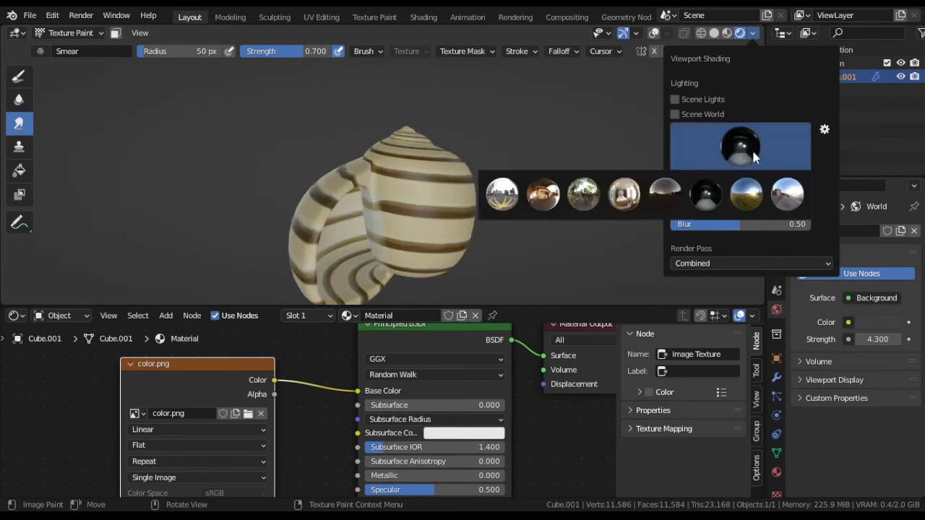
{"action": "left_click", "coordinate": [739, 146]}
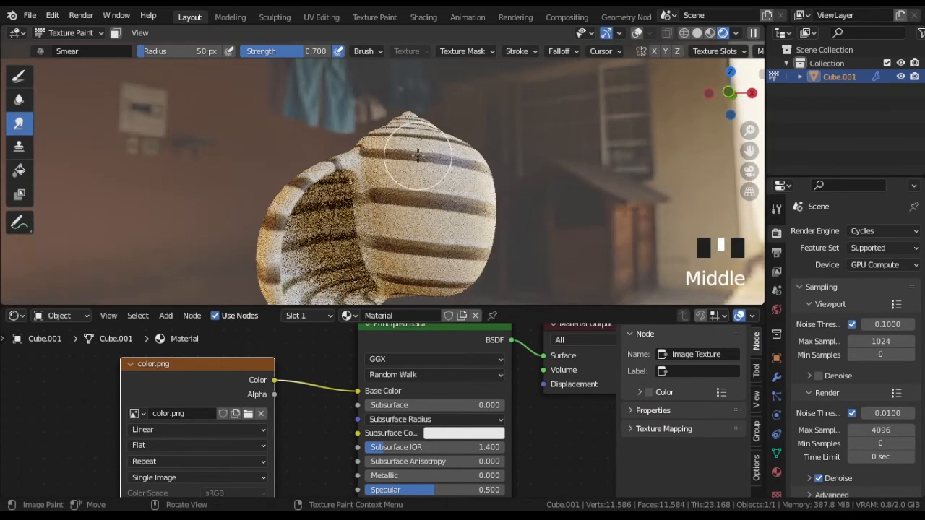
- Return to Material Preview shading and orbit toward the shell's striped tip
{"action": "left_click", "coordinate": [743, 34]}
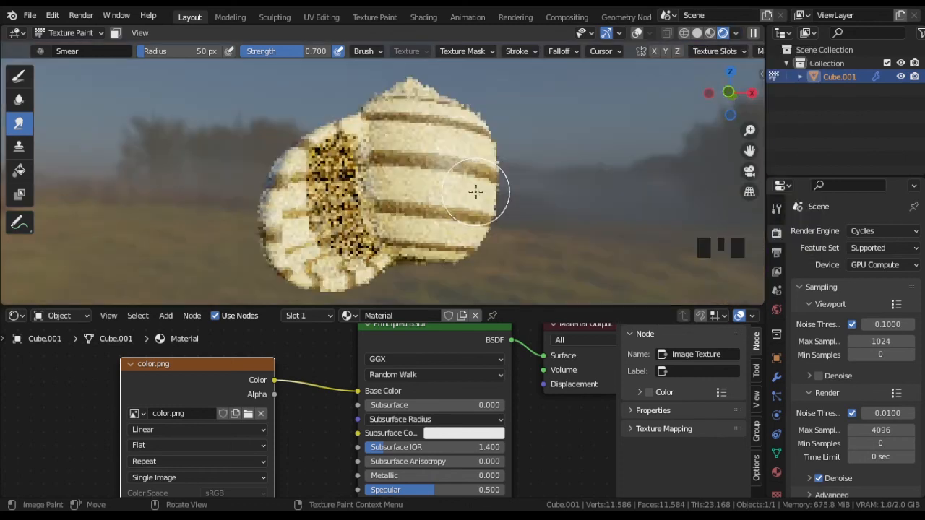
{"action": "scroll", "scroll_direction": "down", "scroll_amount": 3}
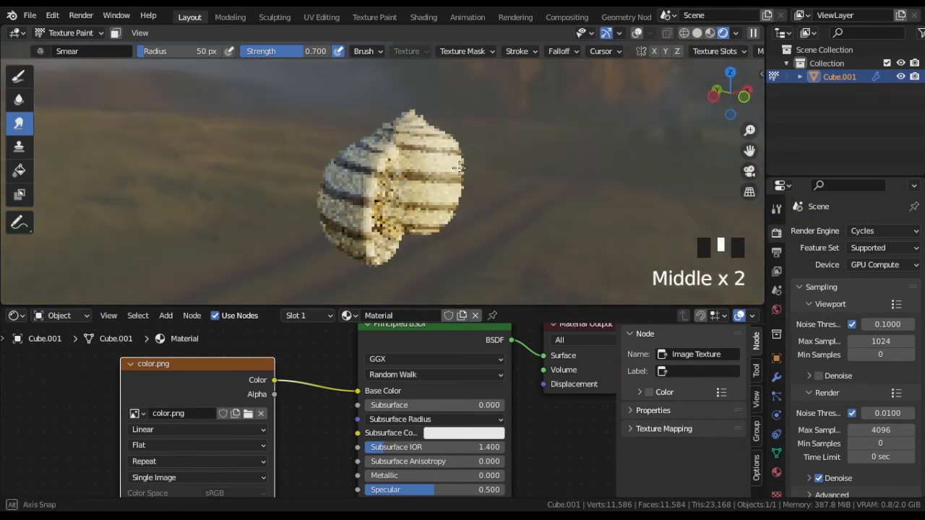
{"action": "left_click_drag", "start_coordinate": [456, 169], "coordinate": [296, 217]}
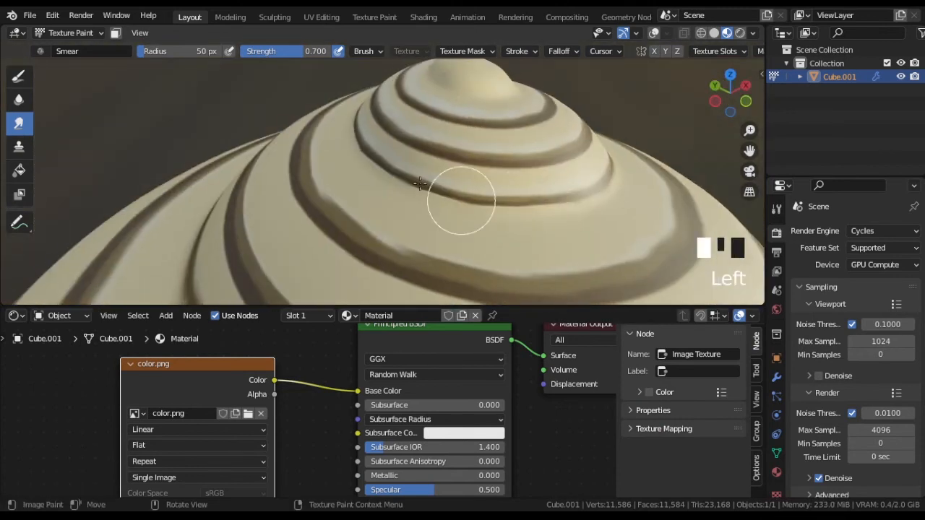
- Switch the shell back to Object Mode from the interaction mode list
{"action": "scroll", "scroll_direction": "down", "scroll_amount": 3}
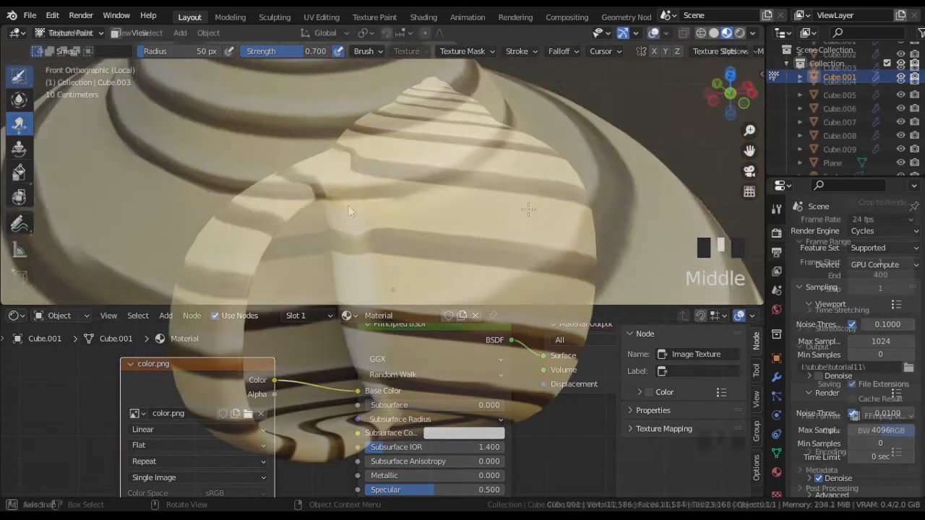
{"action": "left_click", "coordinate": [72, 32]}
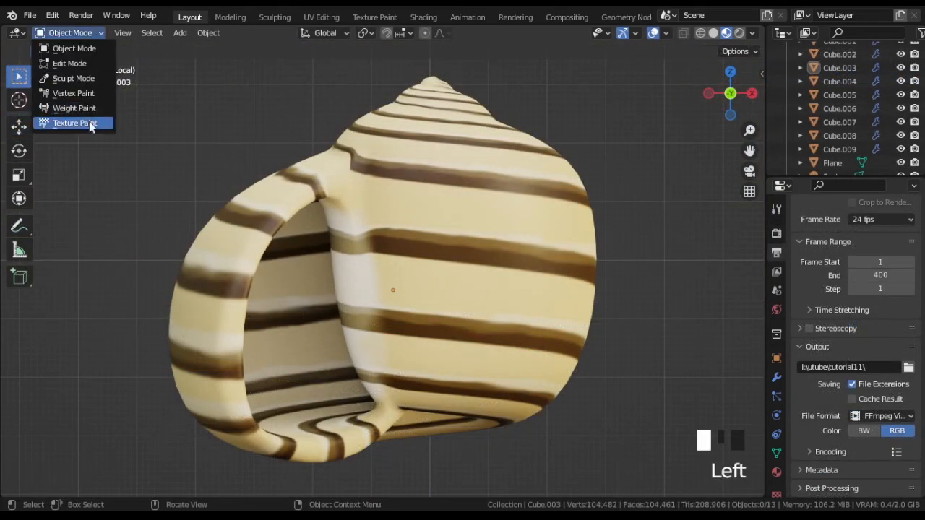
{"action": "left_click", "coordinate": [74, 122]}
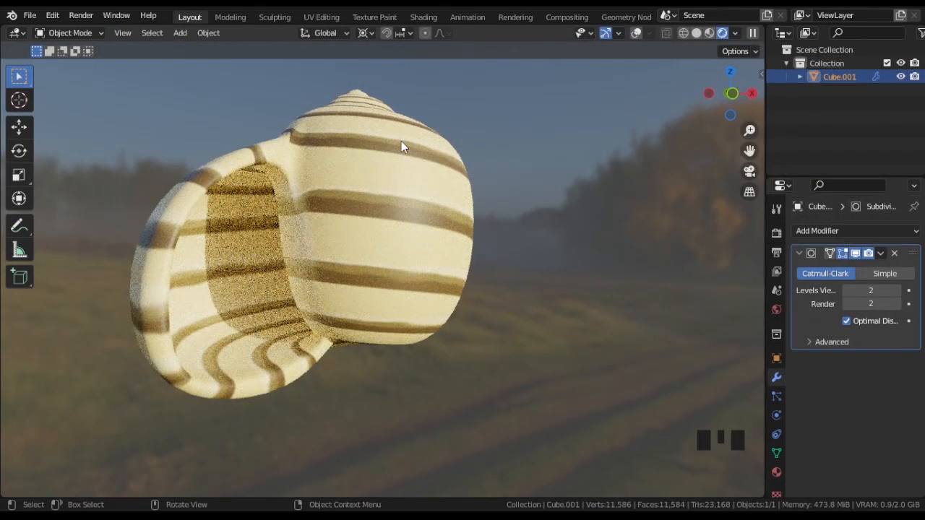
{"action": "left_click_drag", "start_coordinate": [401, 149], "coordinate": [336, 180]}
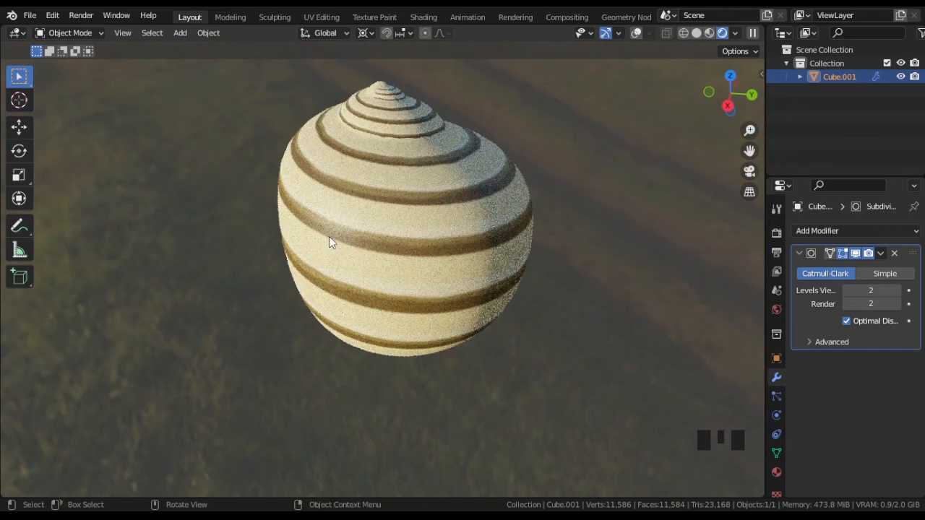
{"action": "key", "text": "KP_7"}
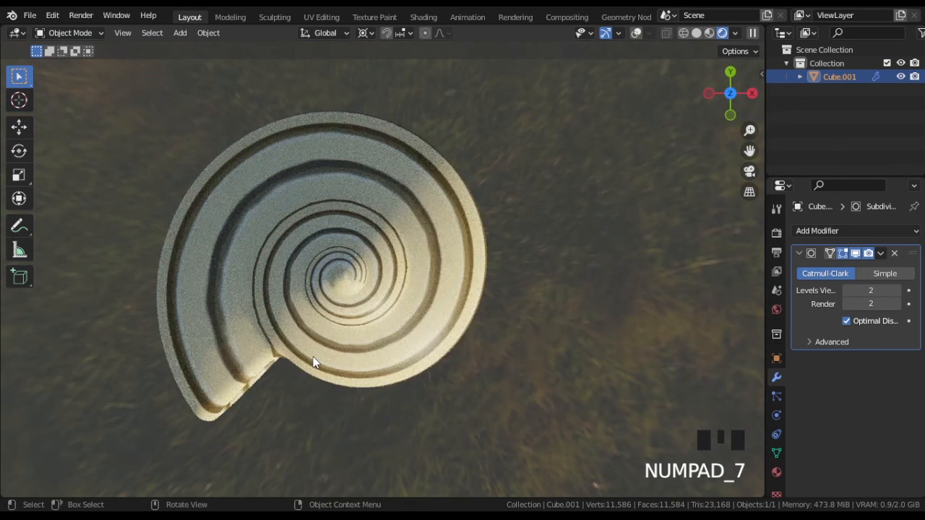